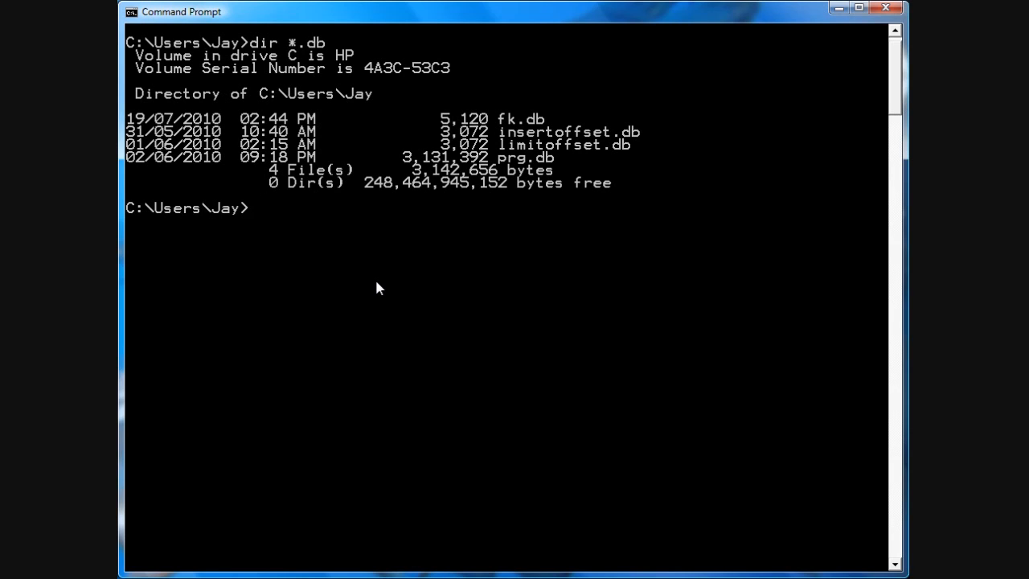
Step: Run 'gem list amalgalite --local', showing amalgalite versions 0.14.0 and 0.12.0
text(gem list)
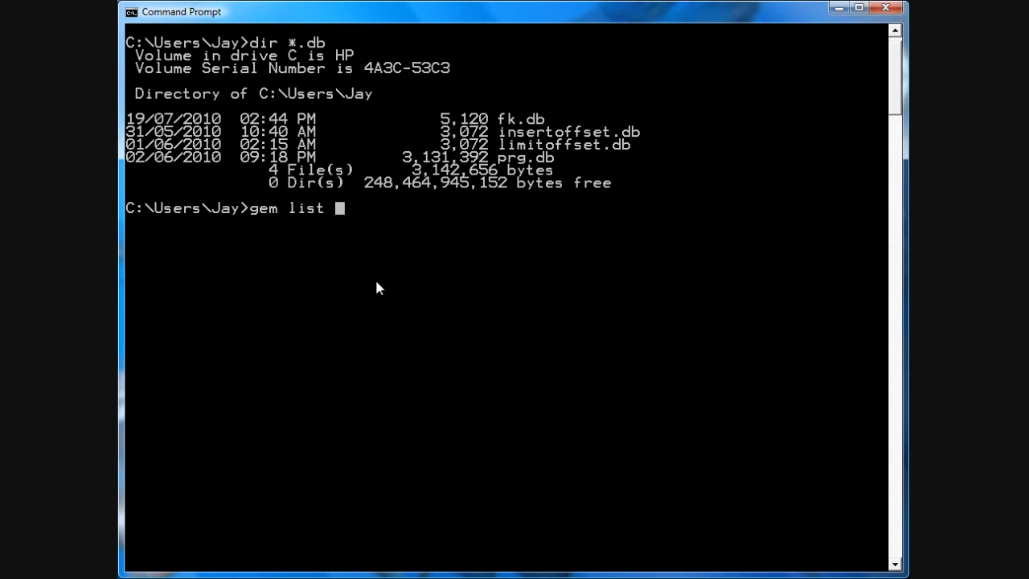
text(amalgl)
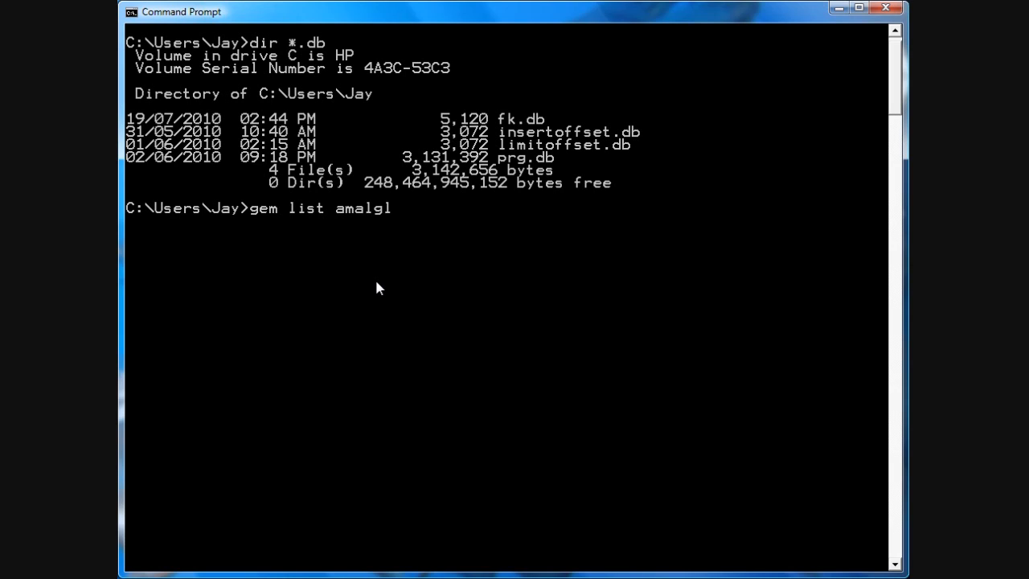
text(alite --)
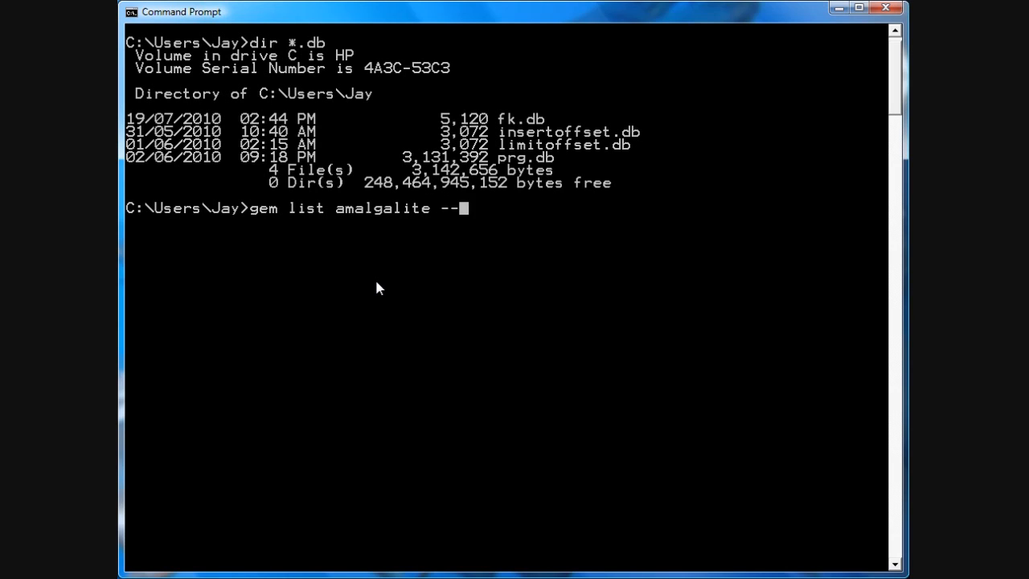
text(local)
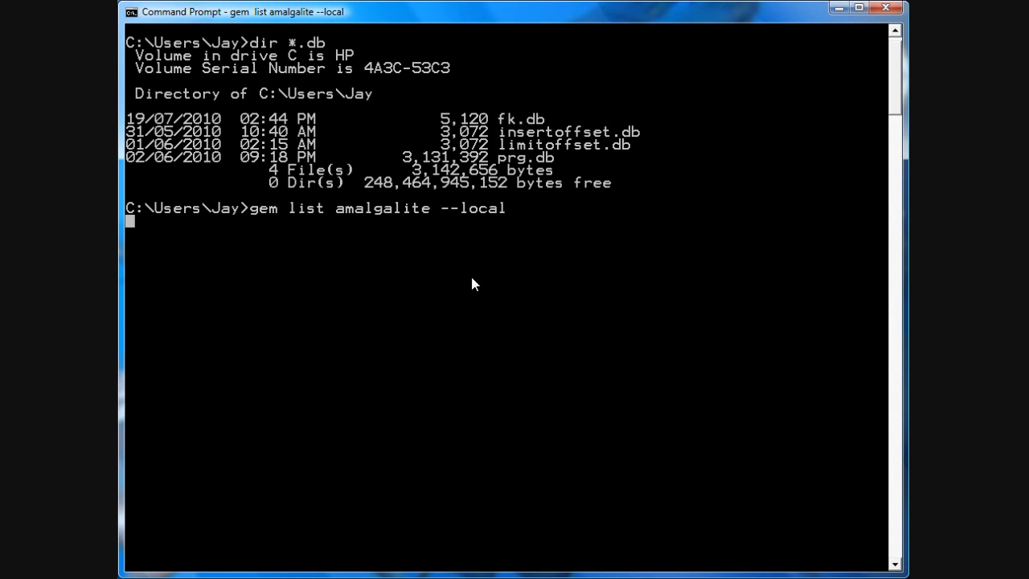
key(enter)
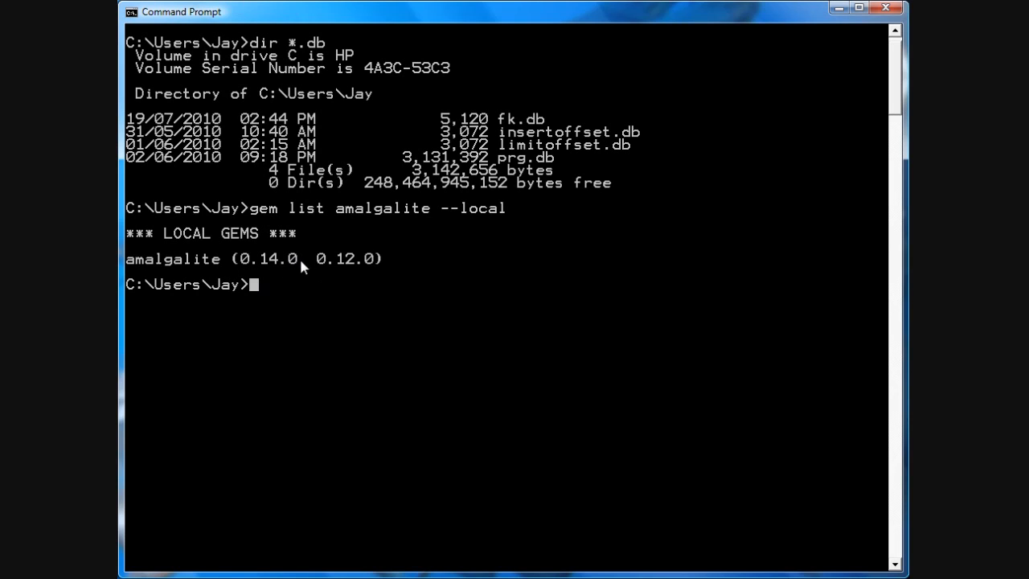
mouse_move(597, 296)
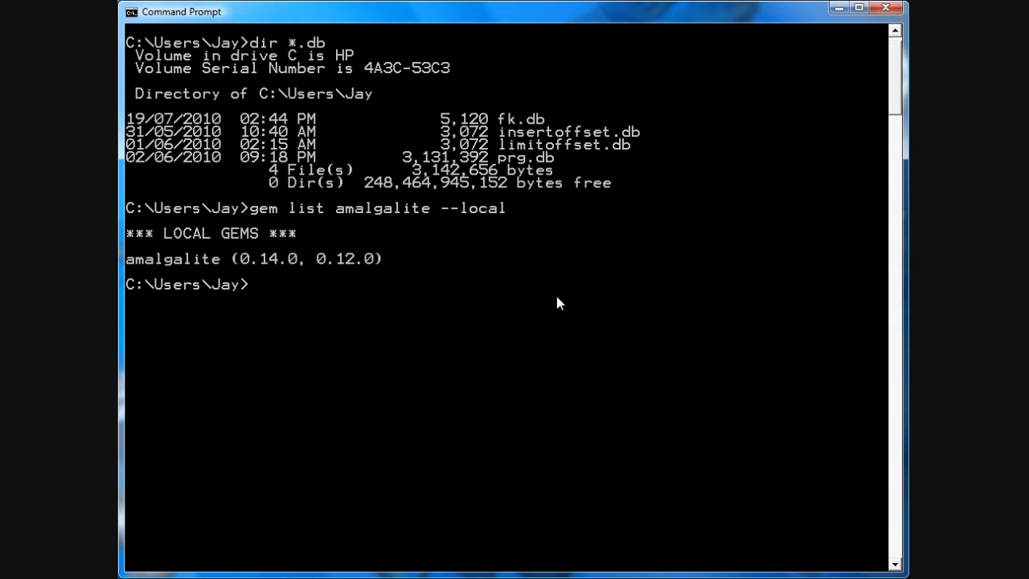
text(gem install)
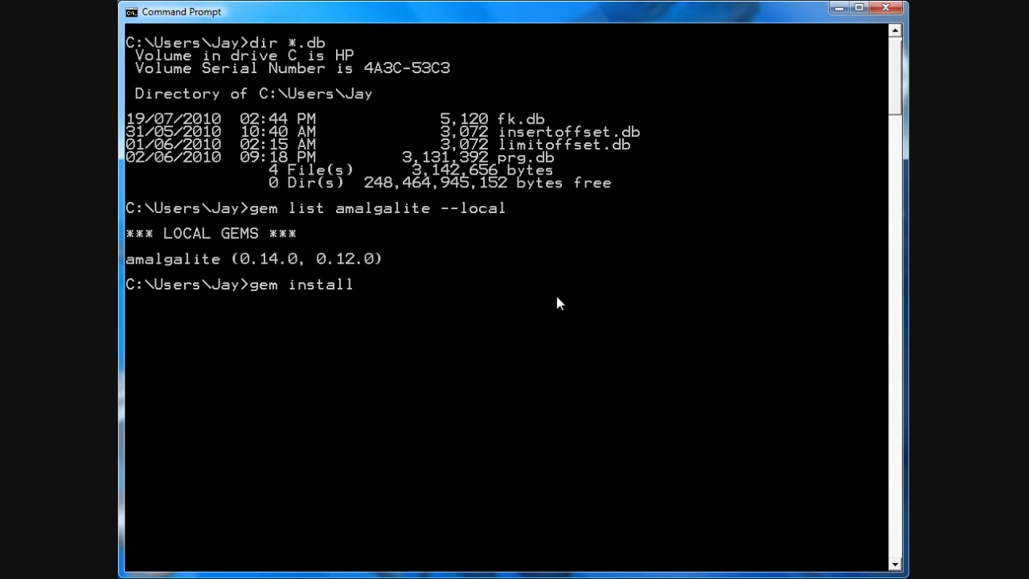
text(amalg)
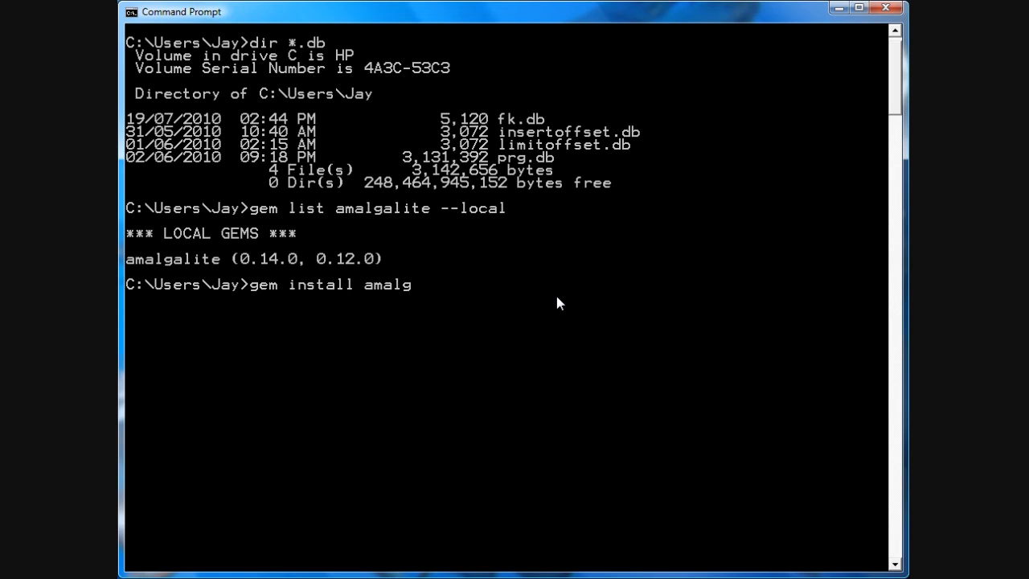
text(alite -)
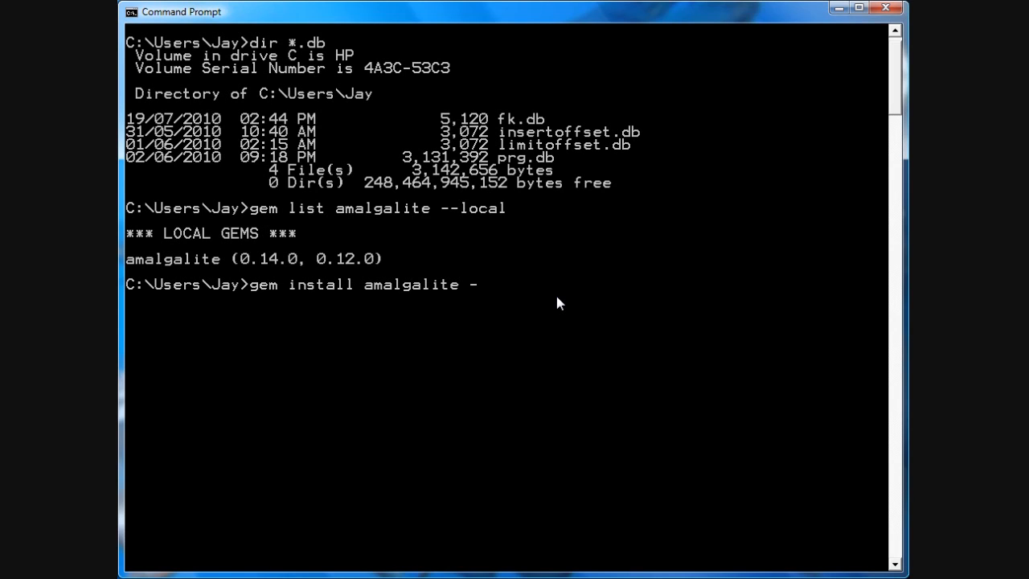
text(source)
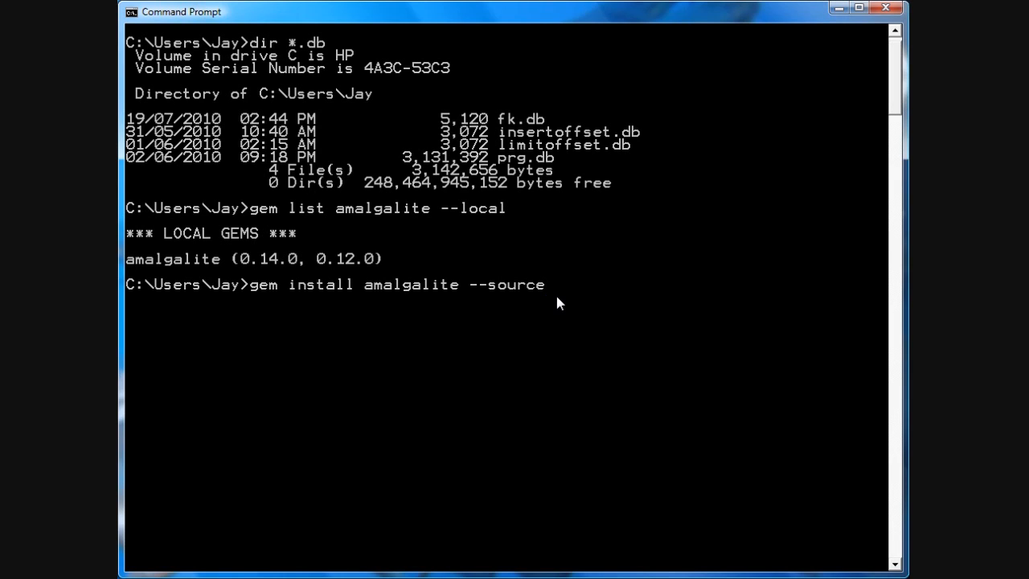
text(http://)
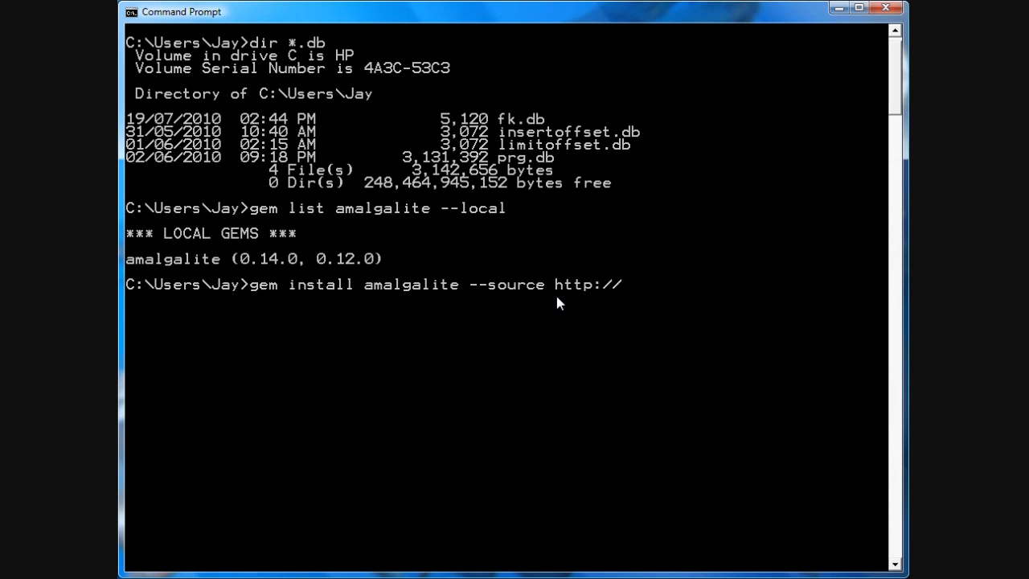
text(cpo)
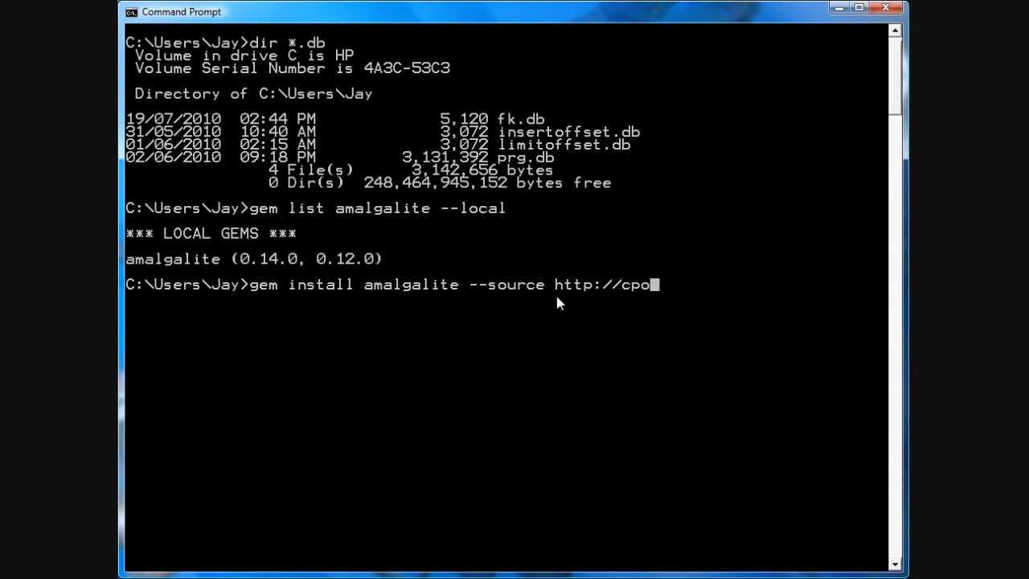
text(piousf)
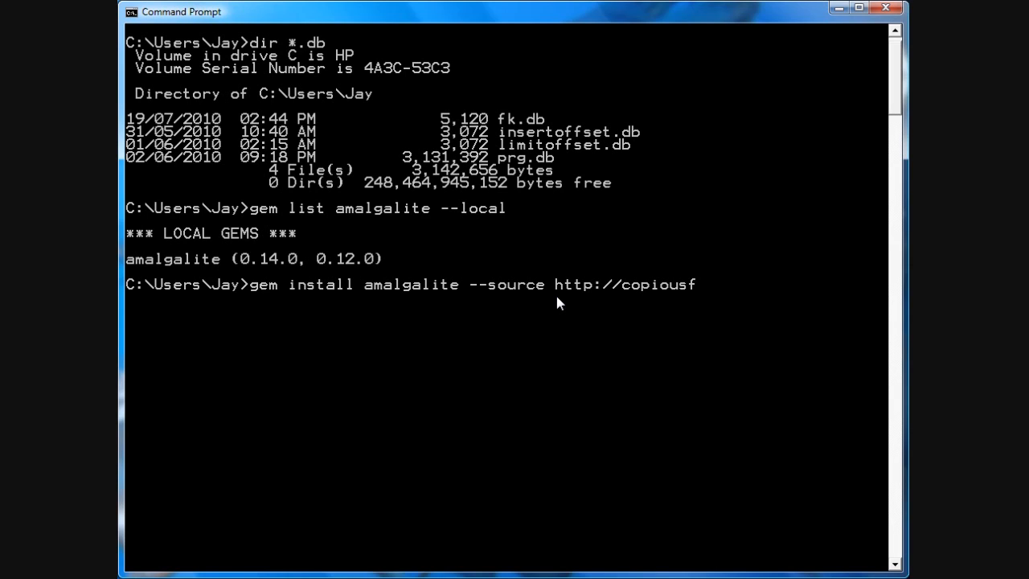
text(reetime.org)
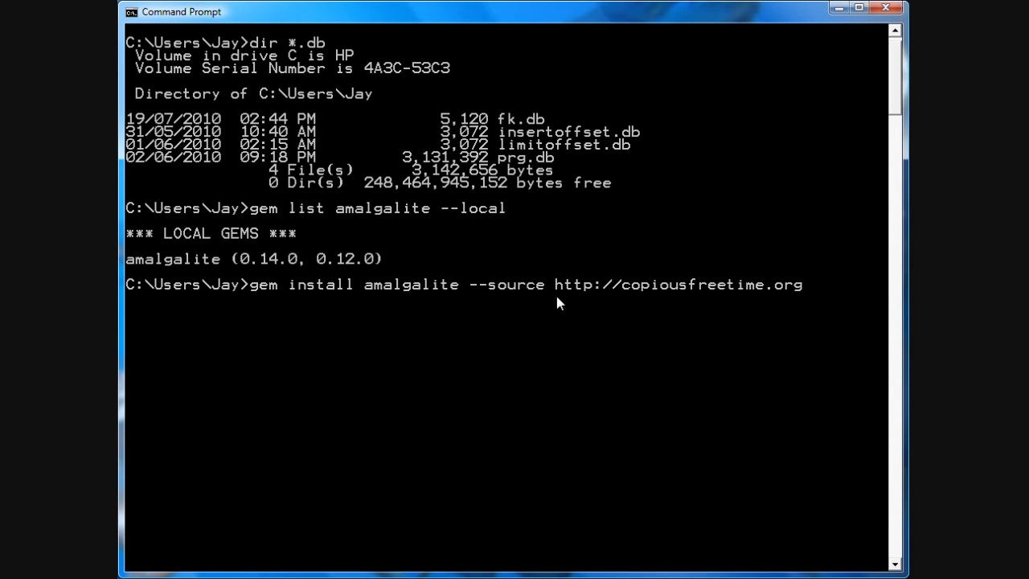
text(/gems)
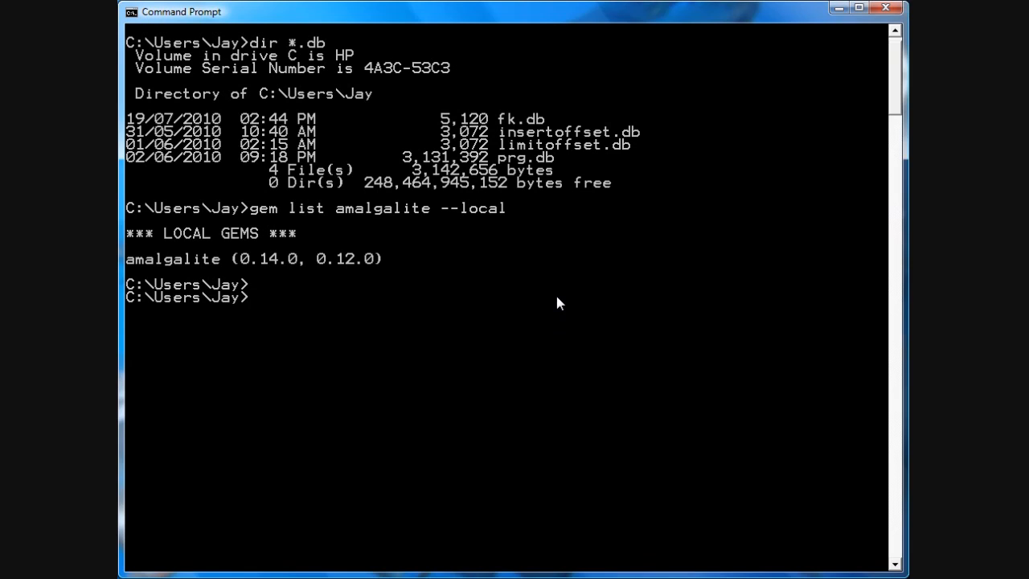
mouse_move(546, 307)
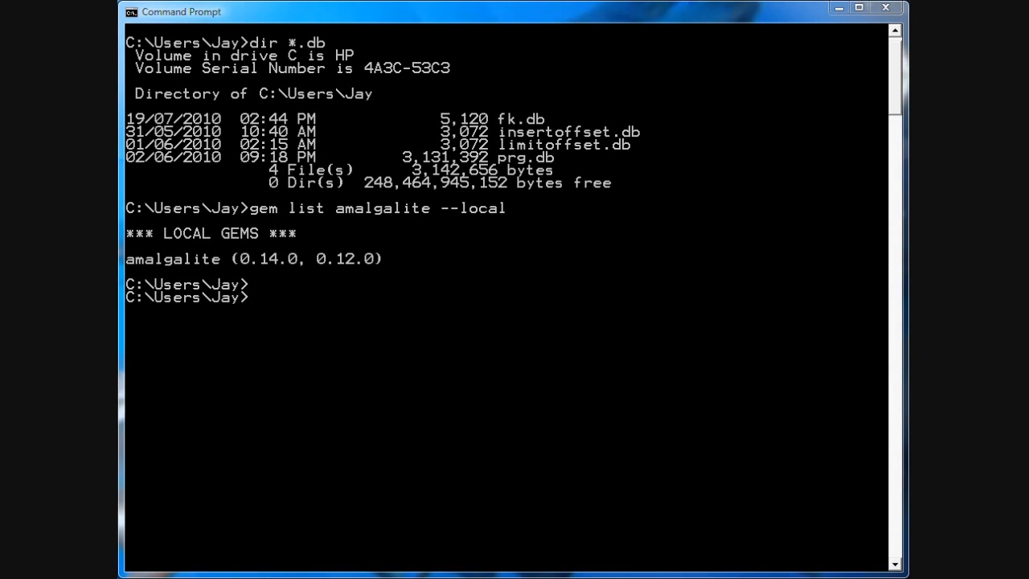
mouse_move(310, 328)
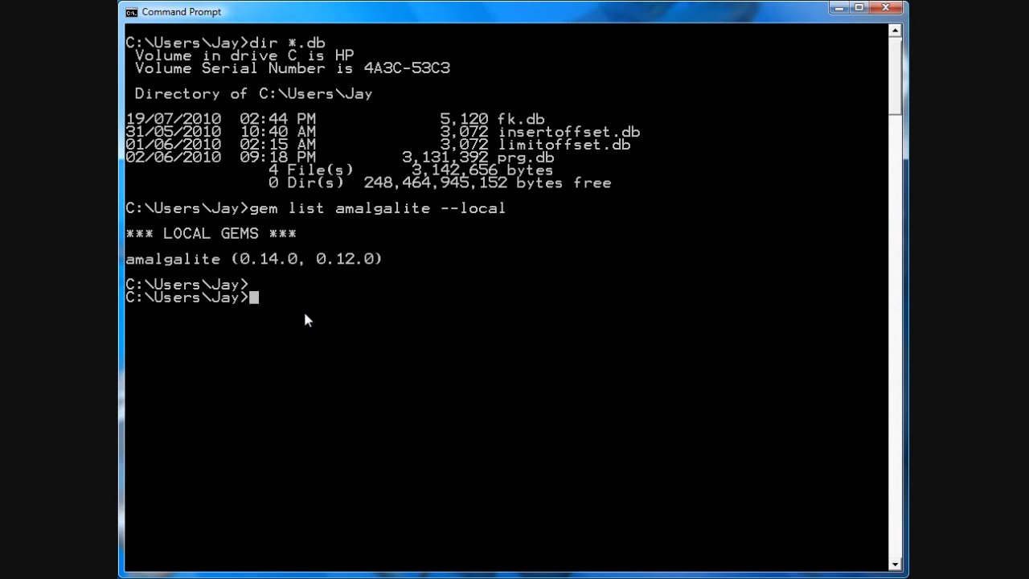
Step: Start irb and mark console text through the window menu's Mark option
text(irb)
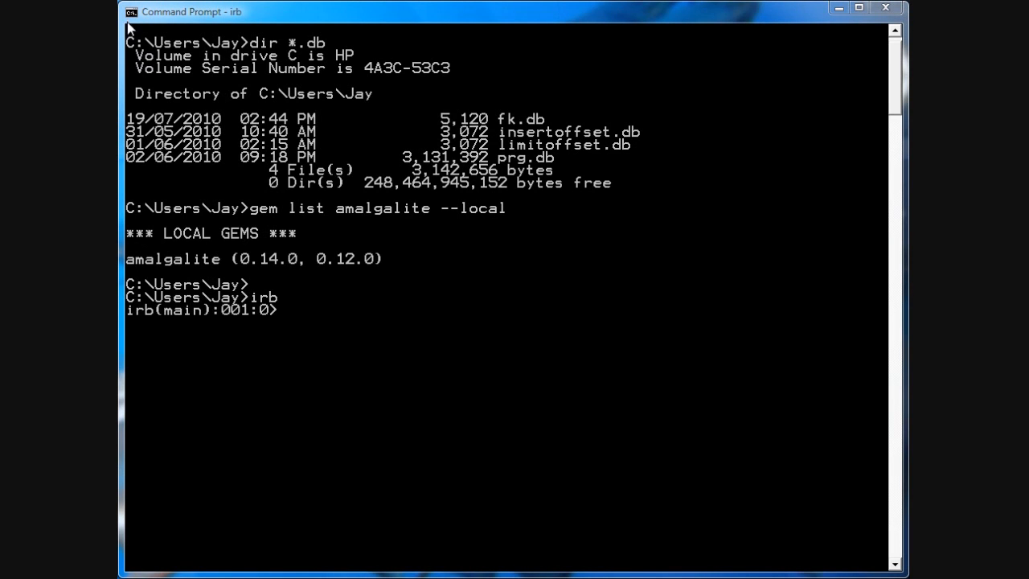
click(131, 11)
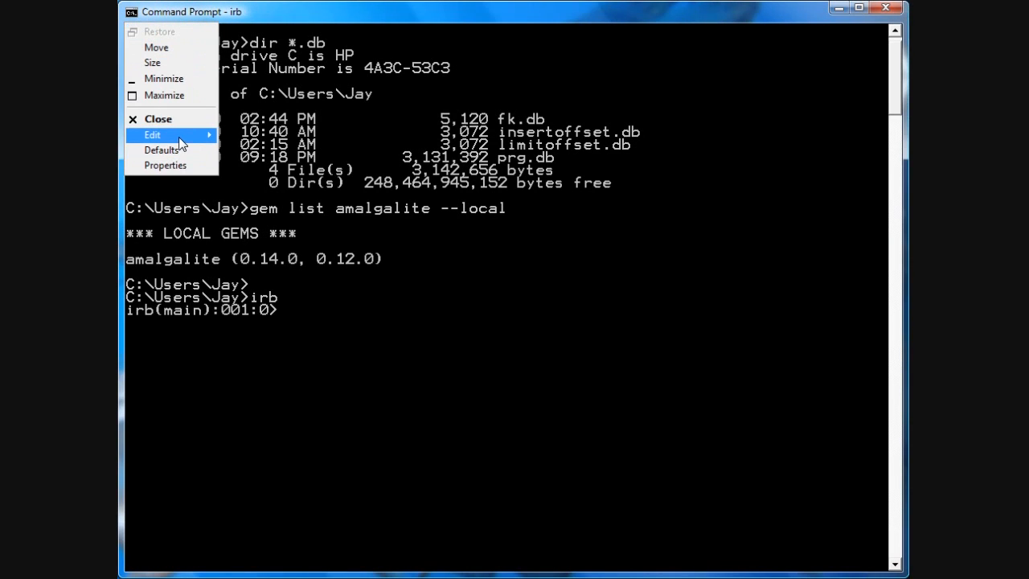
click(152, 135)
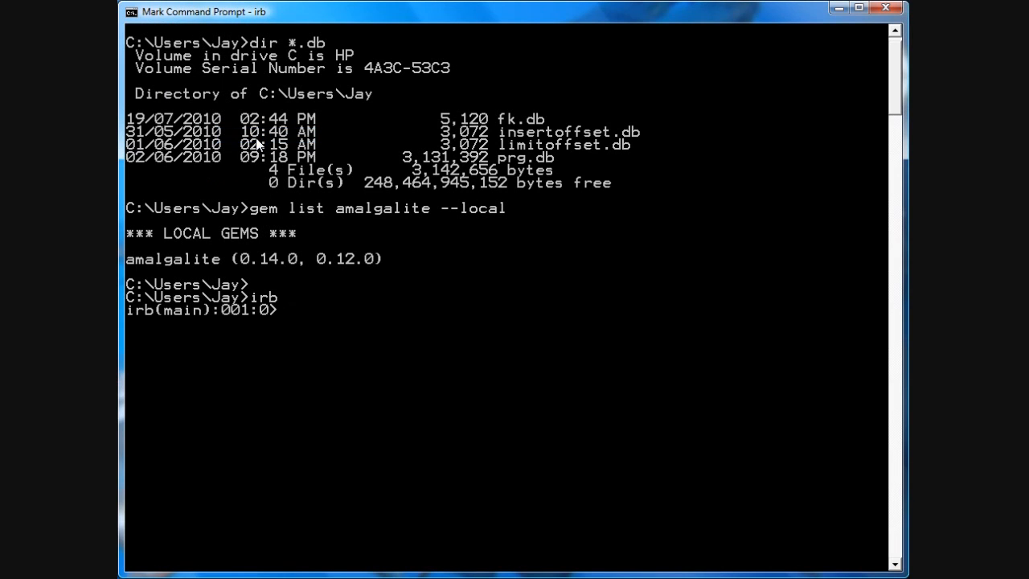
click(130, 11)
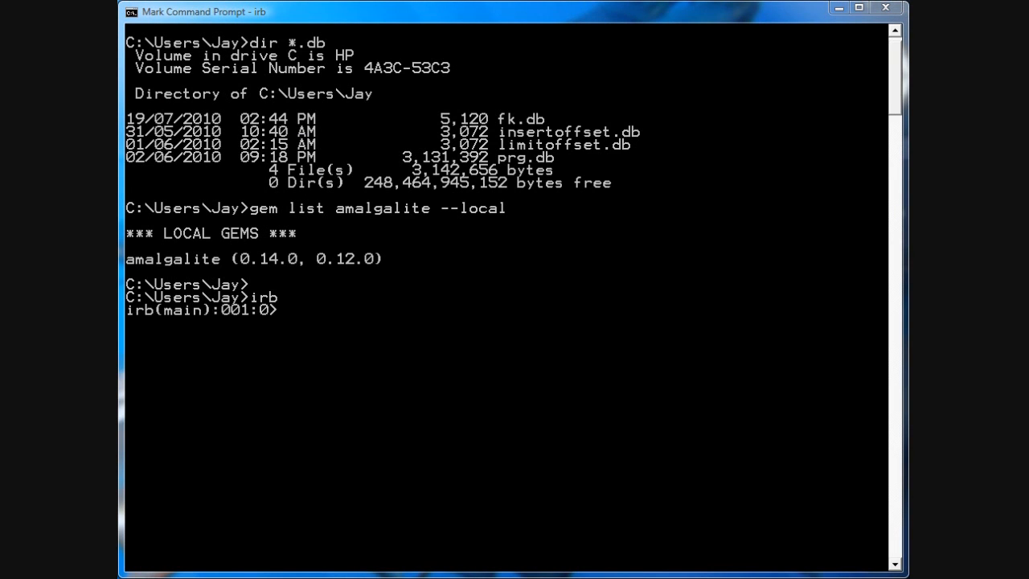
mouse_move(137, 13)
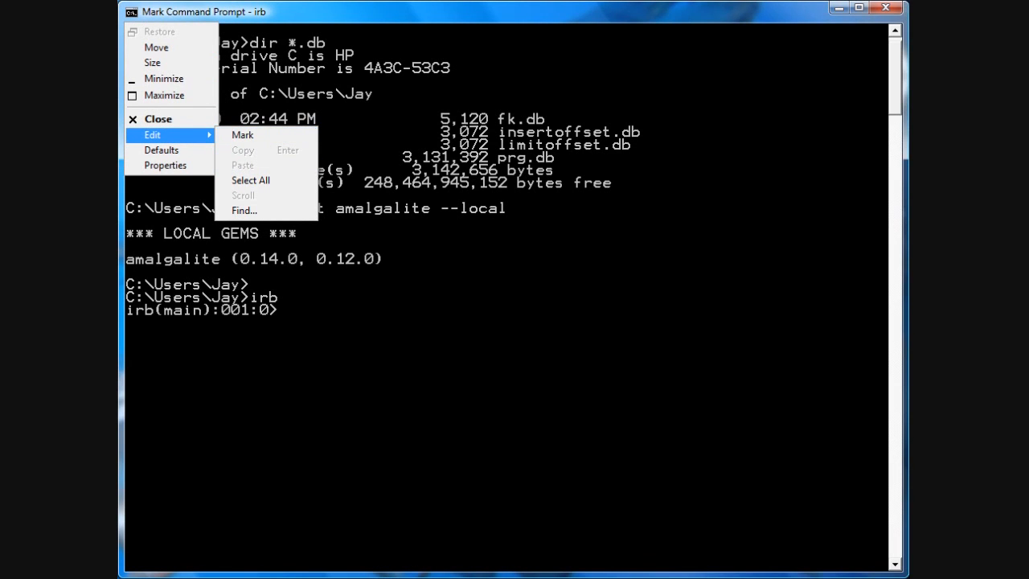
click(313, 323)
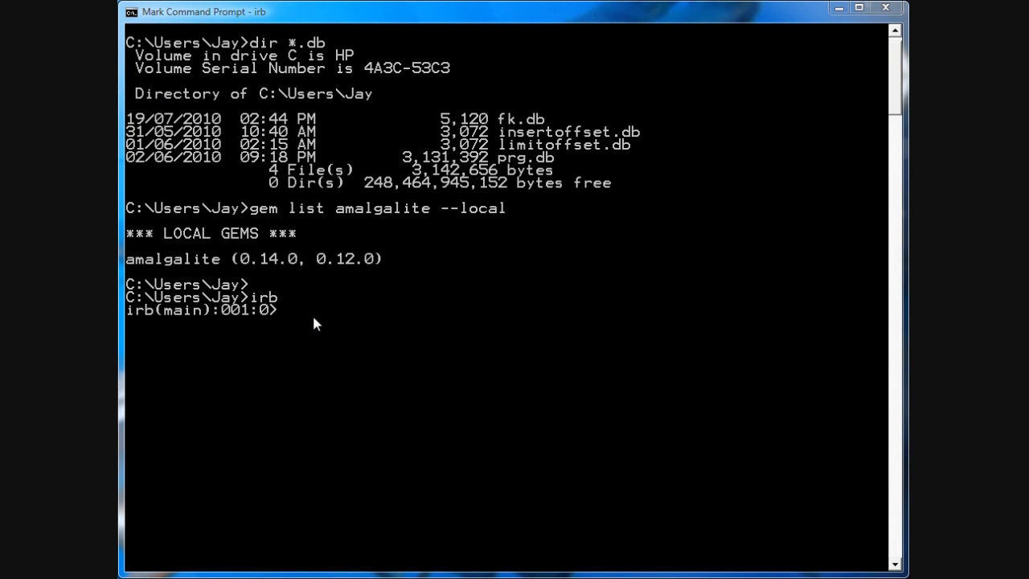
mouse_move(409, 381)
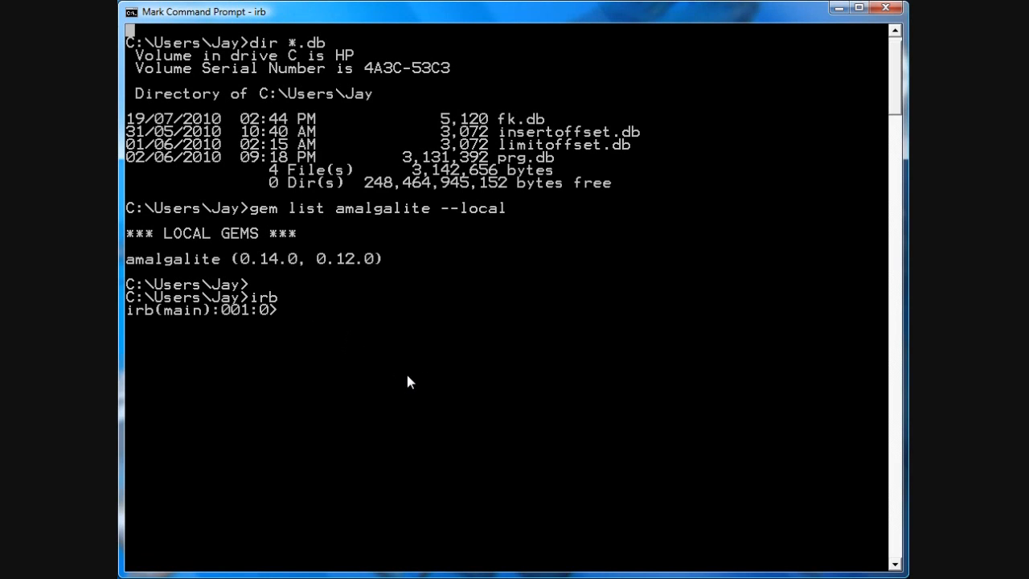
mouse_move(322, 308)
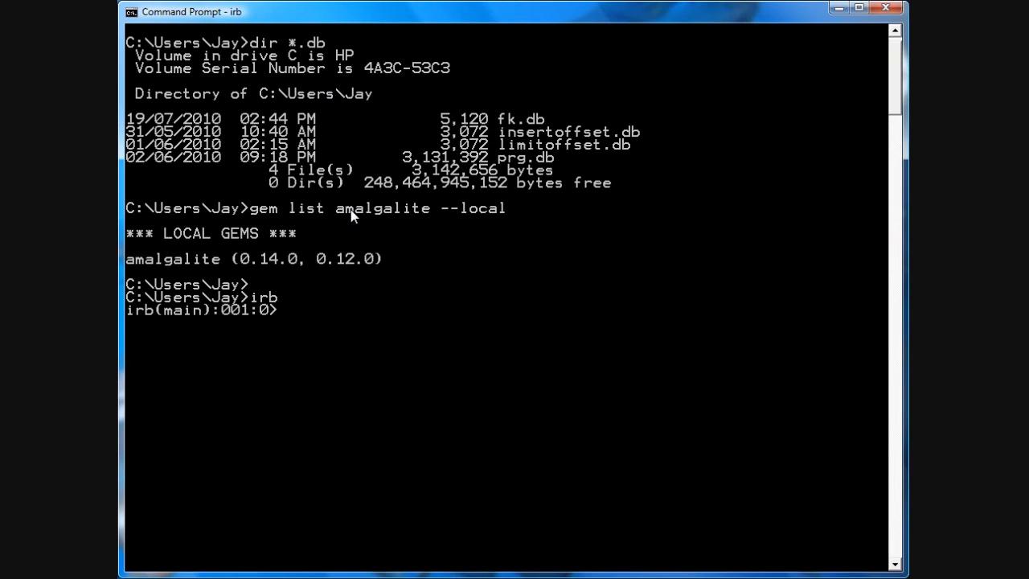
Step: Require 'rubygems' and 'amalgalite' at the irb prompt, both returning true
text(require)
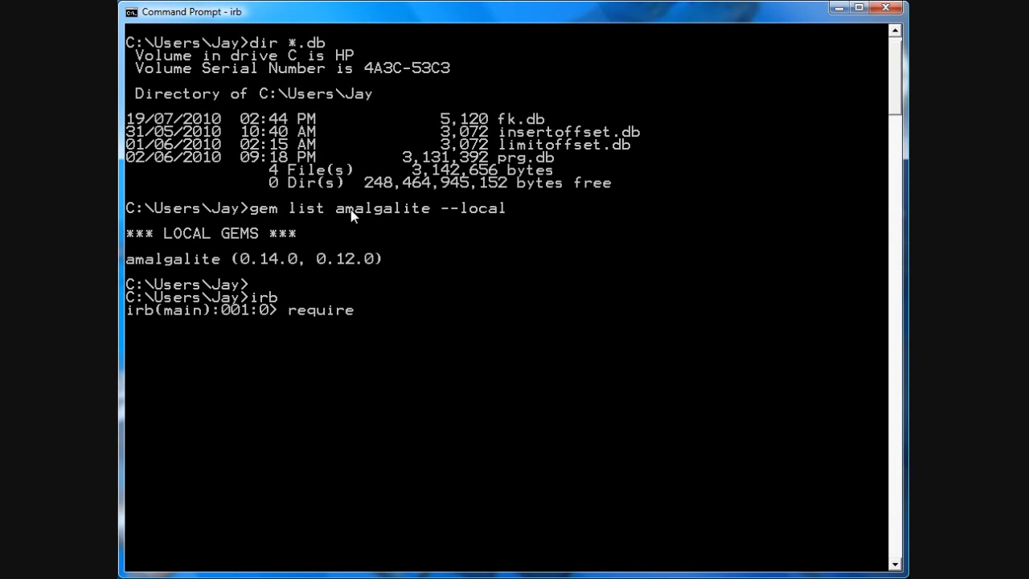
text('rubygems')
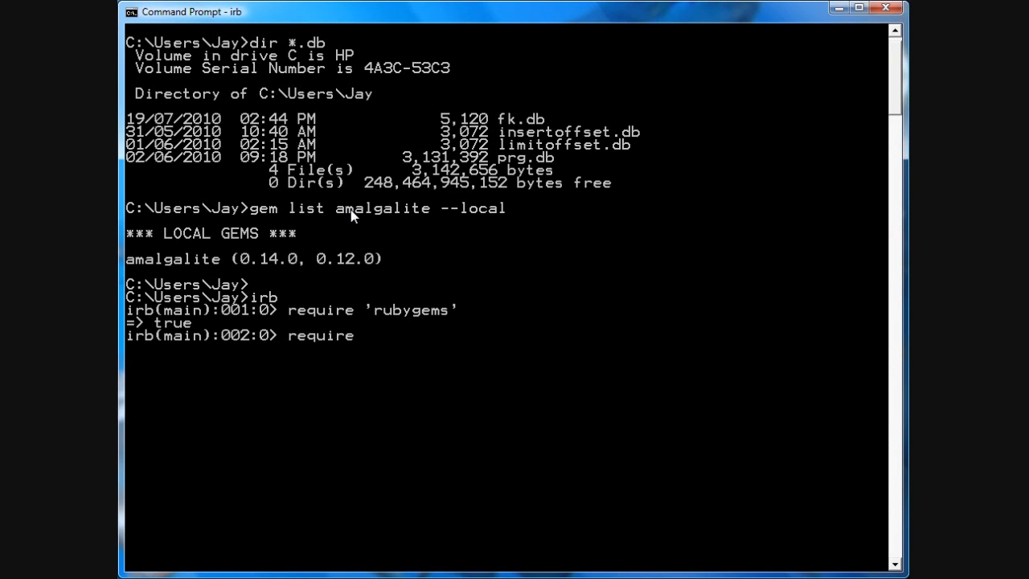
text('amalga)
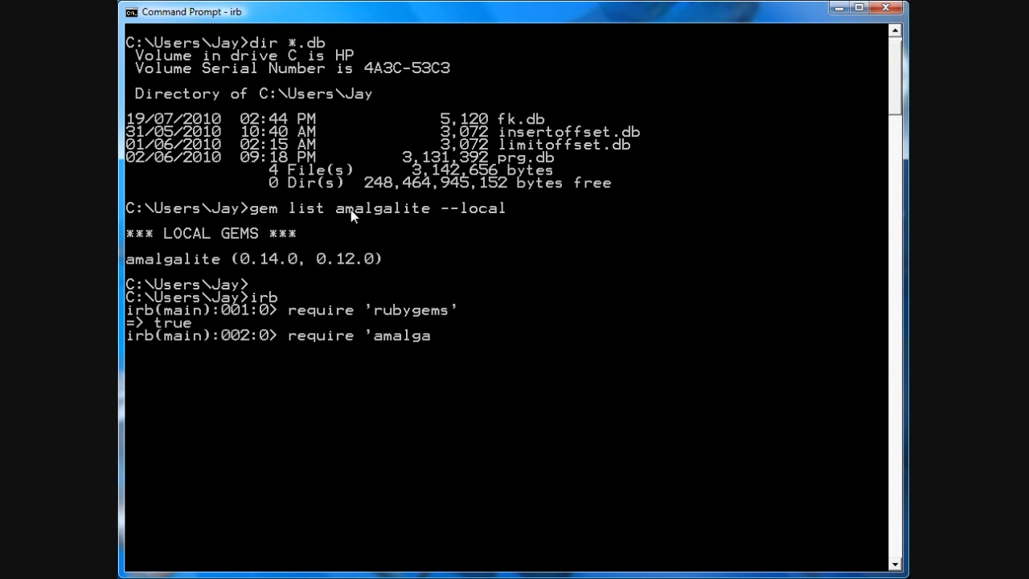
key(Return)
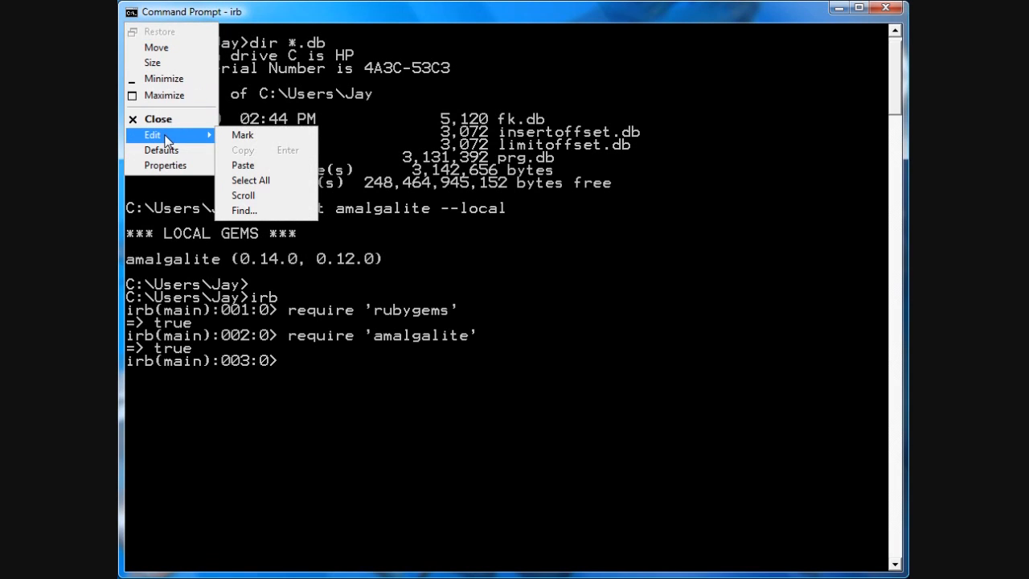
Step: Assign db=Amalgalite::Database.new("nowal.db") and start typing a db call
text(db=Amalgalite::Database.new("nowal.db"))
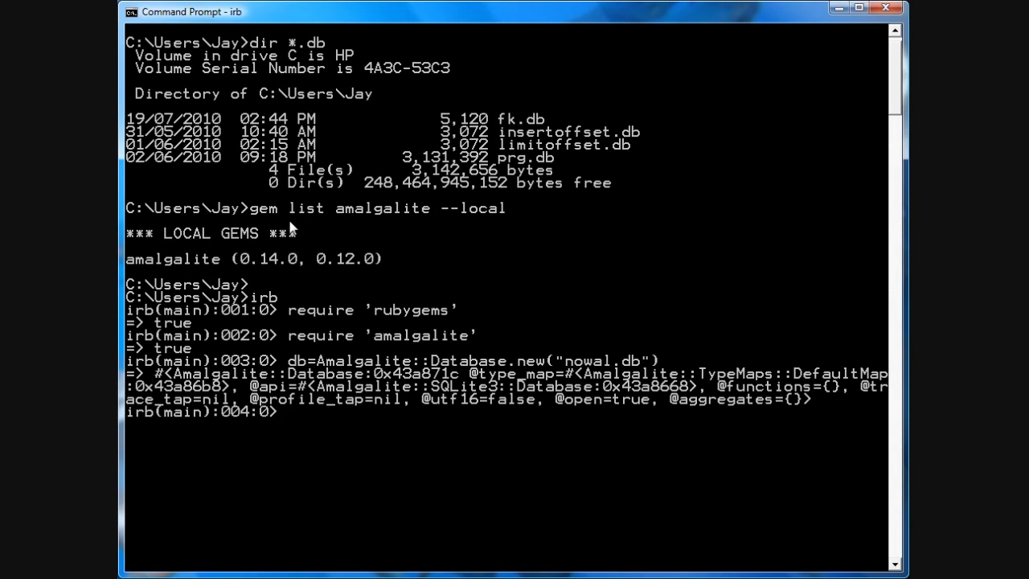
text(db.)
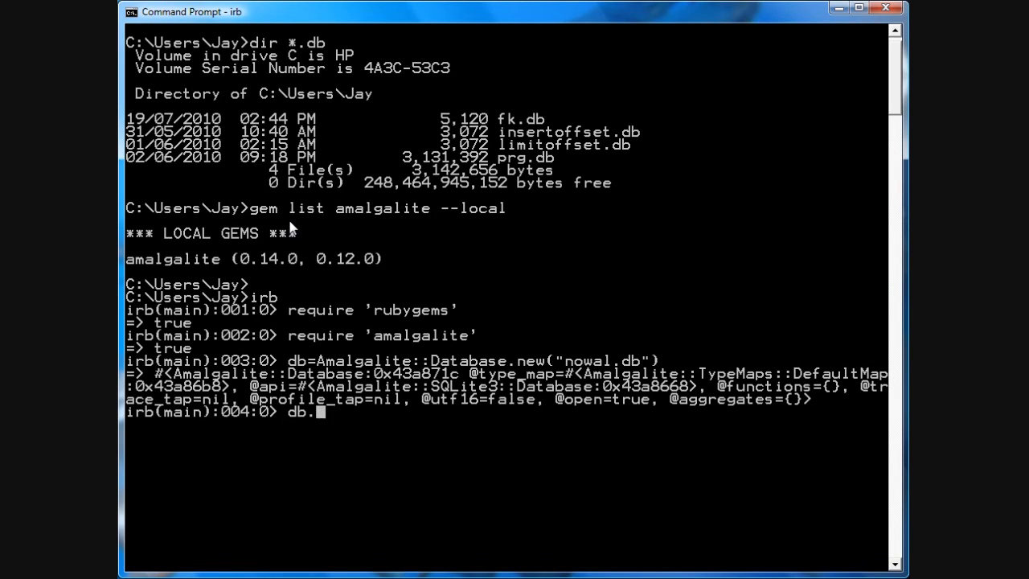
key(backspace)
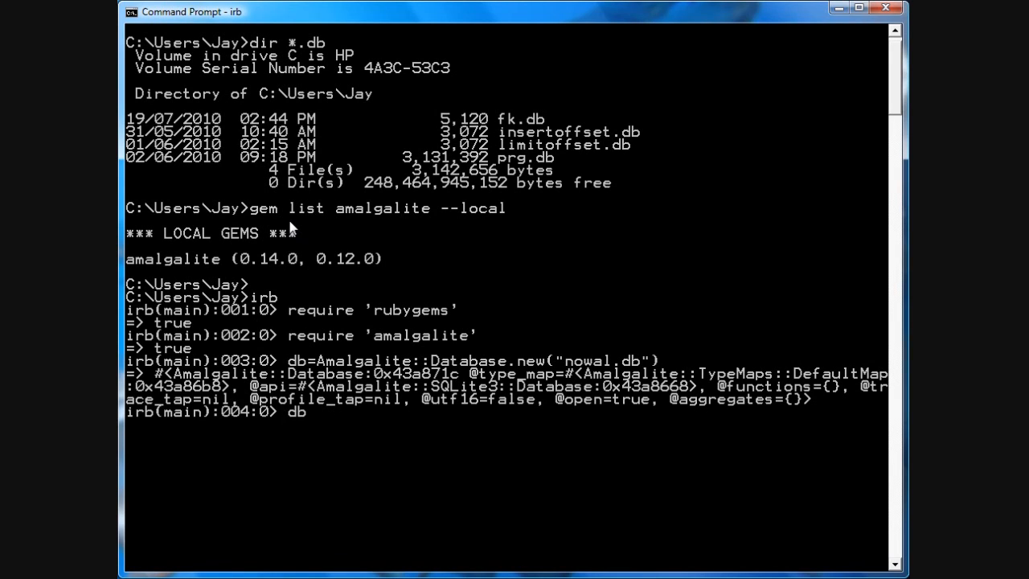
Step: Query nowal.db with db.execute "pragma journal_mode", returning [["delete"]]
text(.execute)
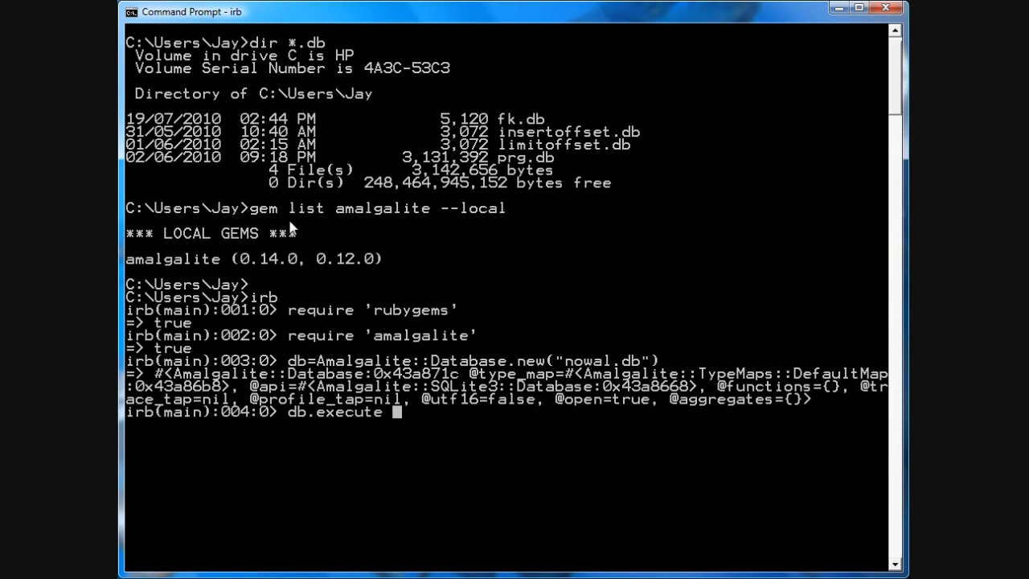
text("pragma)
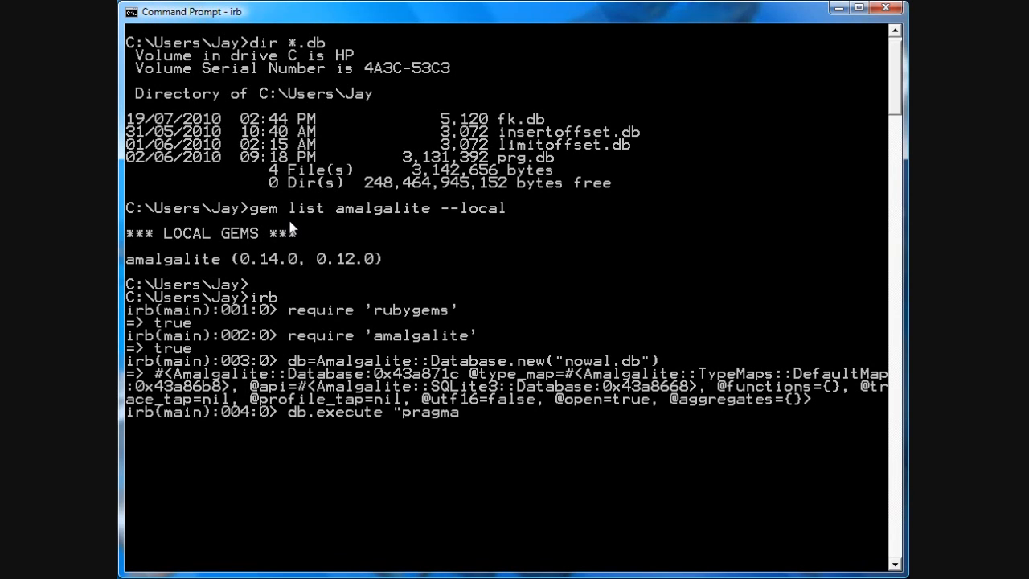
text(journal)
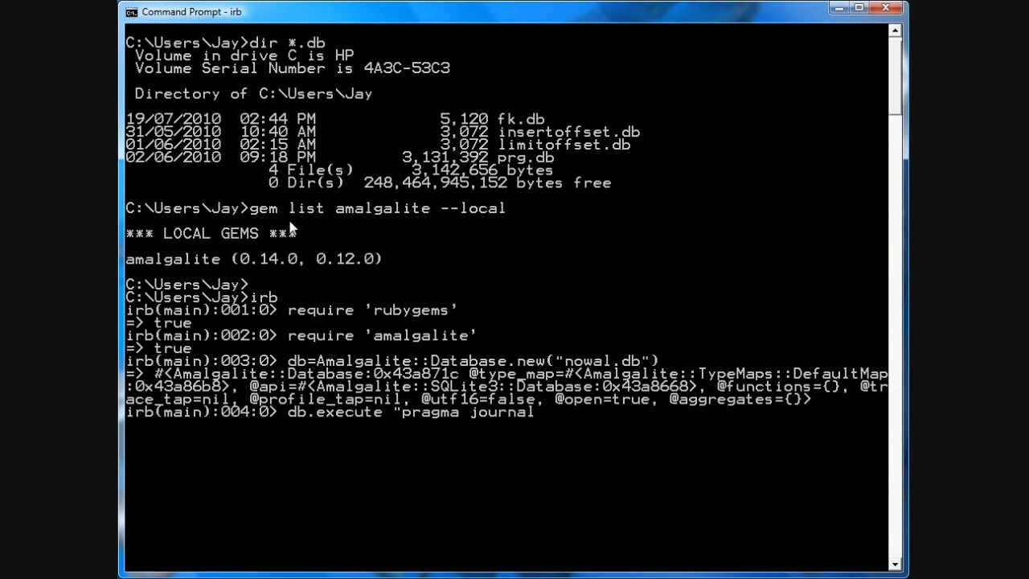
text(_mode")
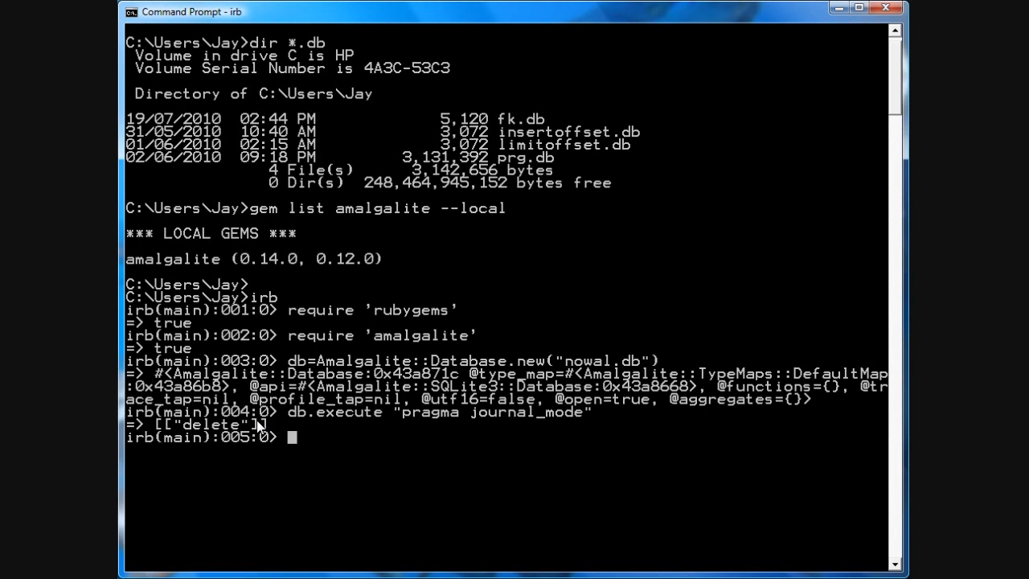
mouse_move(316, 421)
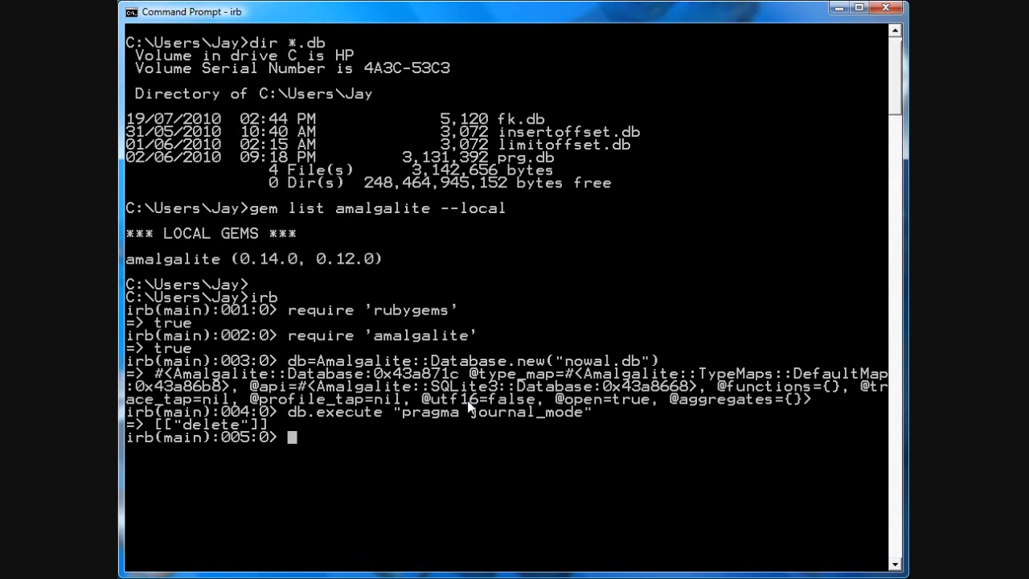
mouse_move(449, 415)
text(db.execute "create table test (id integer primary key autoincrement, someint integer, somestring string)")
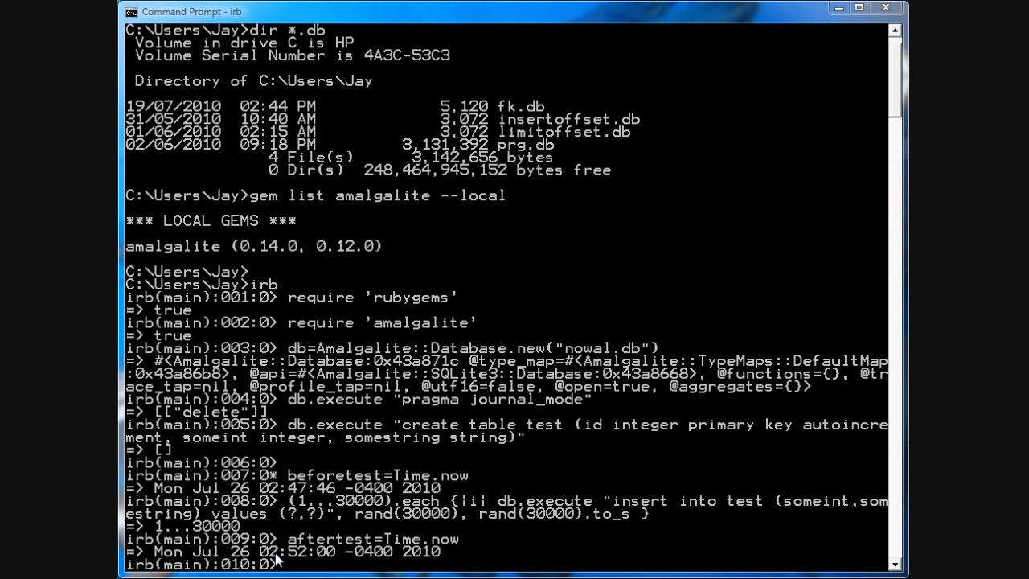
mouse_move(285, 523)
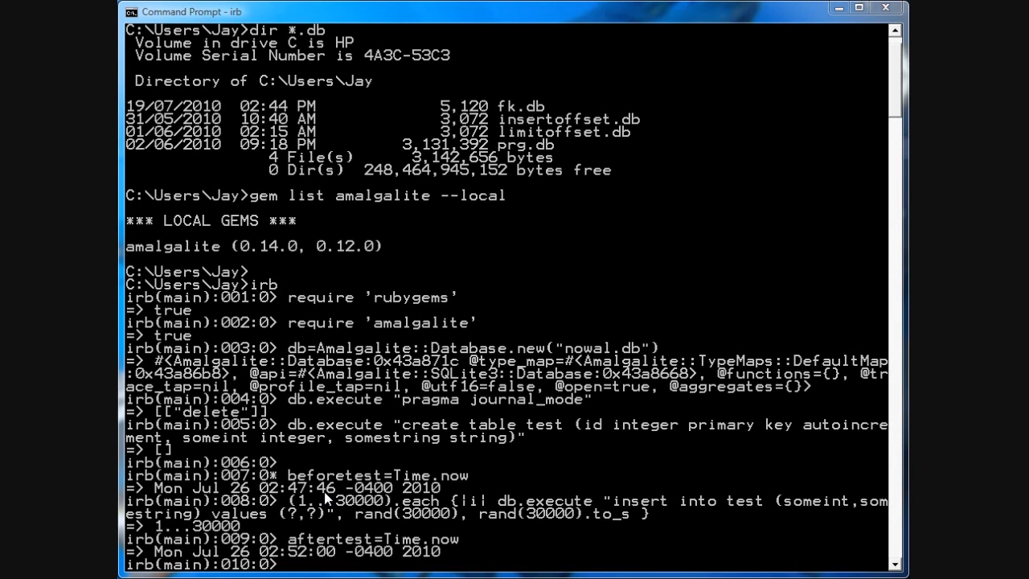
mouse_move(682, 436)
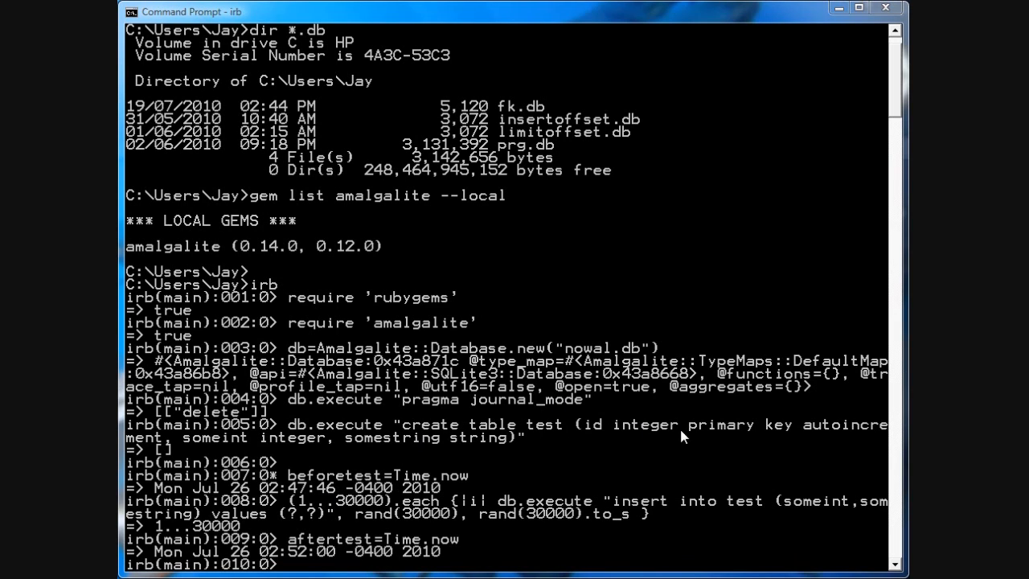
mouse_move(261, 474)
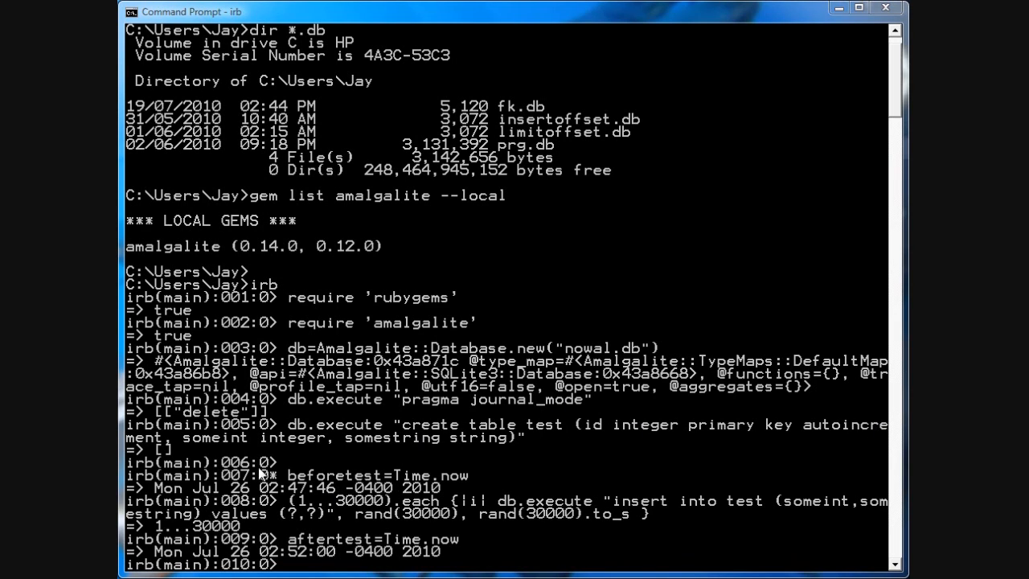
mouse_move(458, 450)
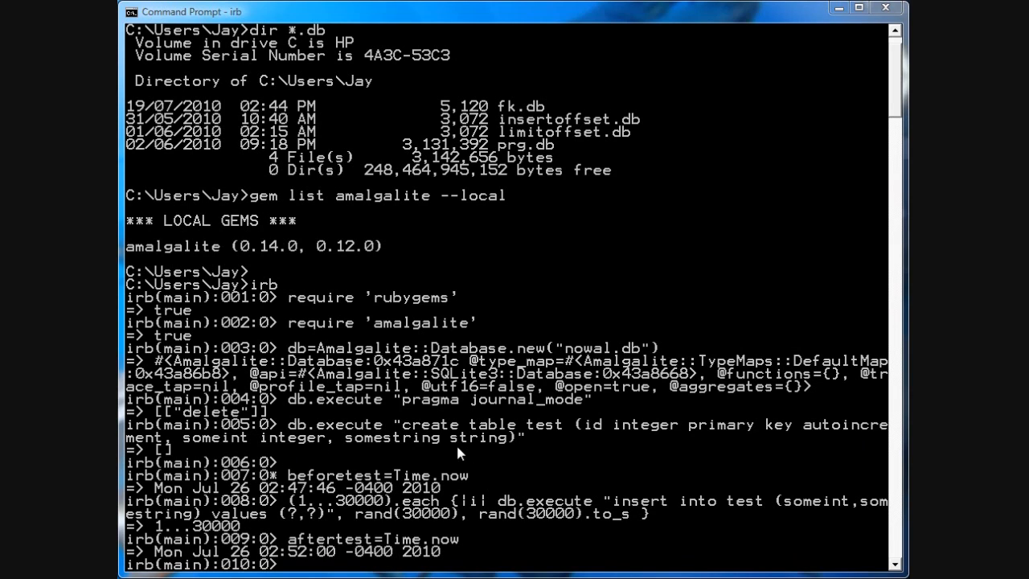
mouse_move(326, 514)
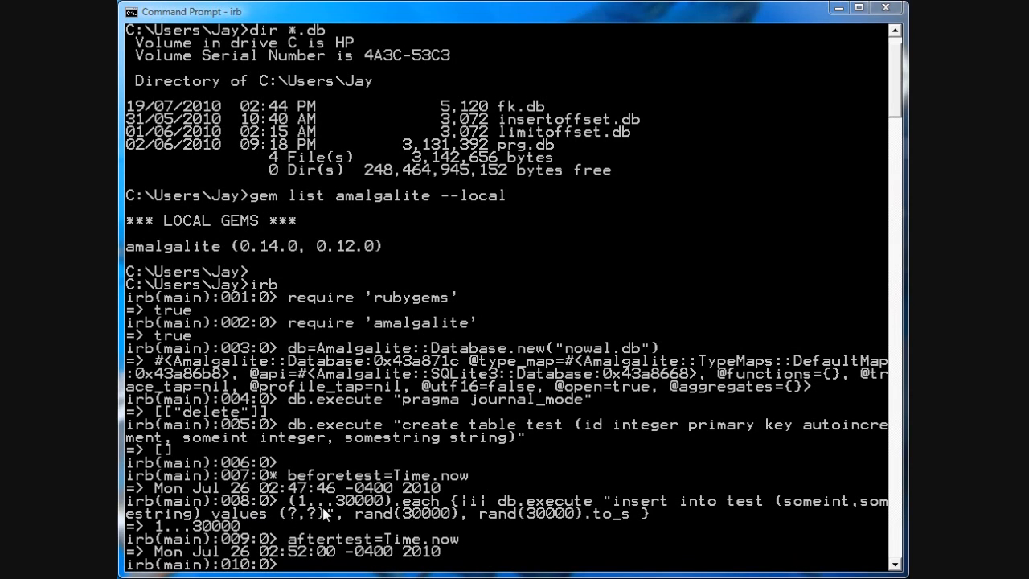
mouse_move(575, 502)
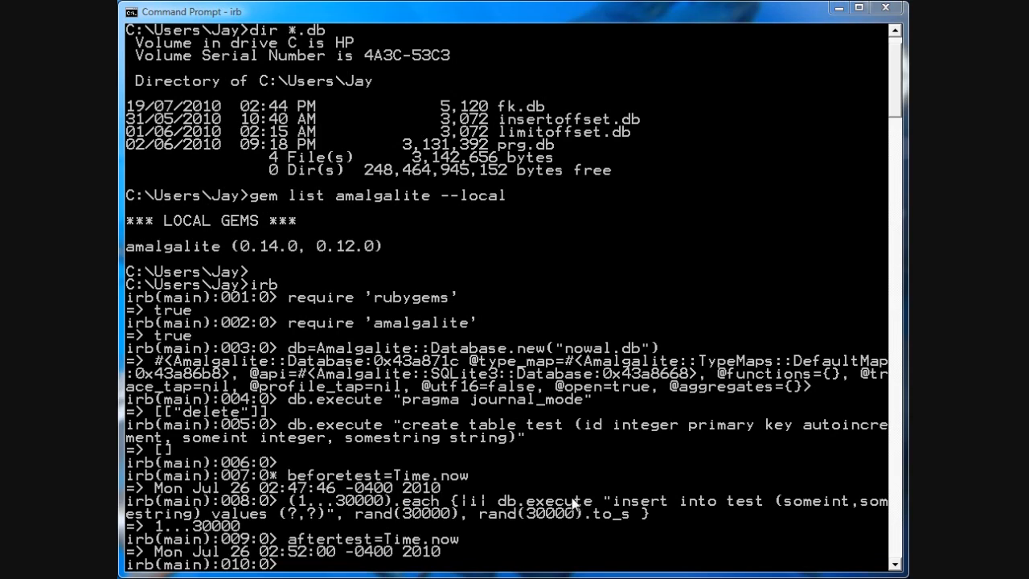
mouse_move(662, 518)
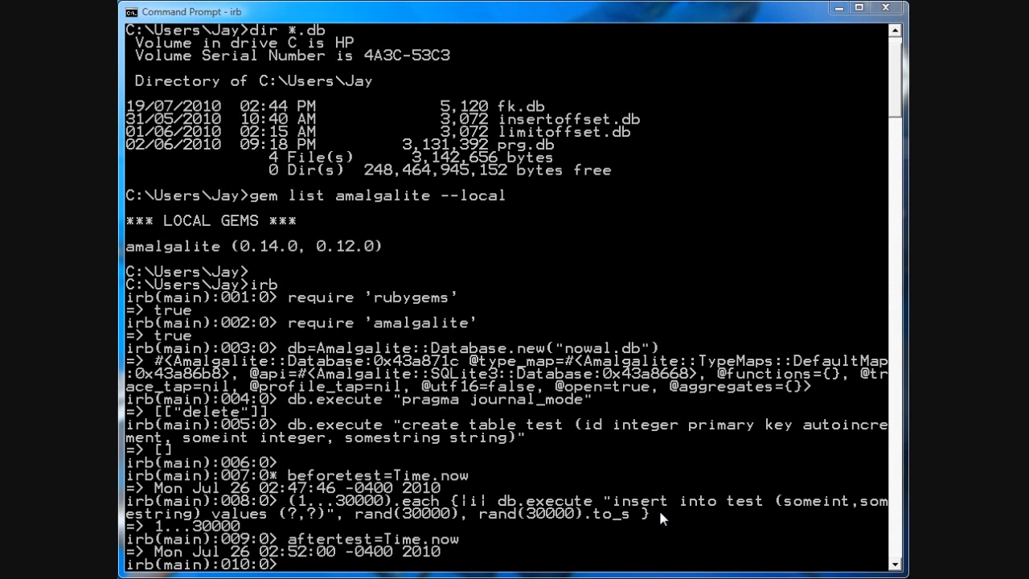
mouse_move(526, 494)
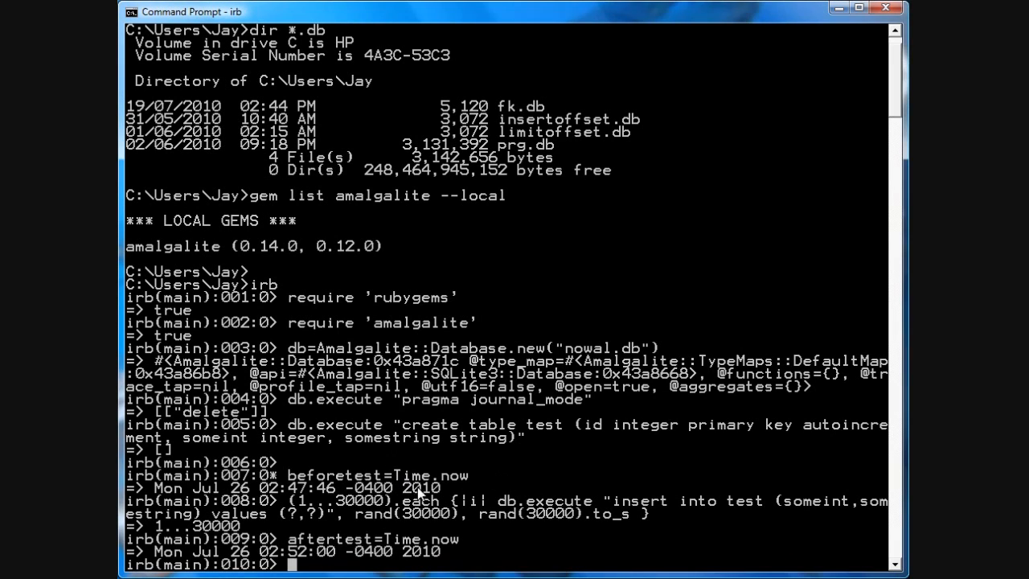
Step: Quit the irb session after timing the 30,000 inserts
text(quit)
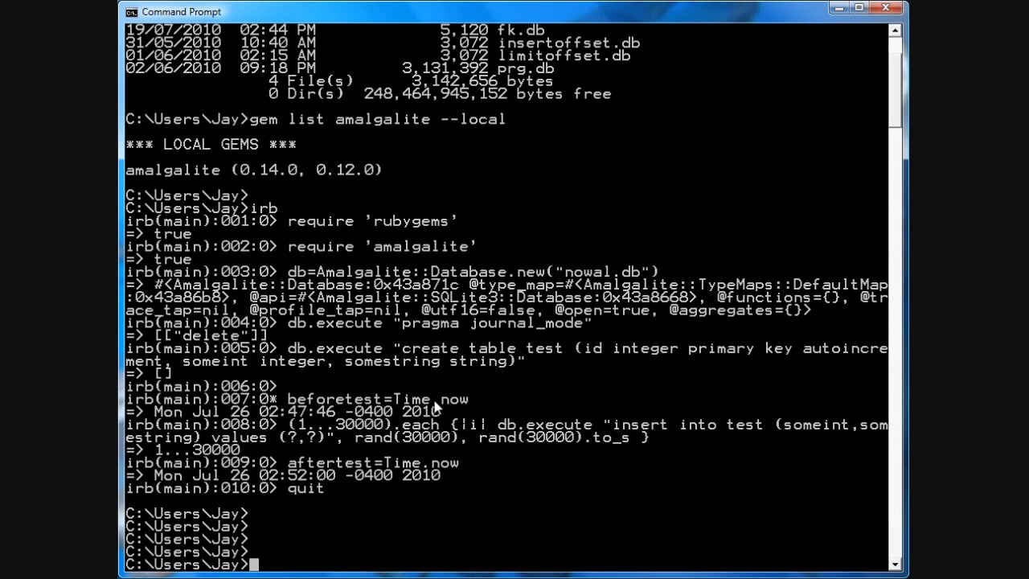
Step: Launch a fresh irb session
text(irb)
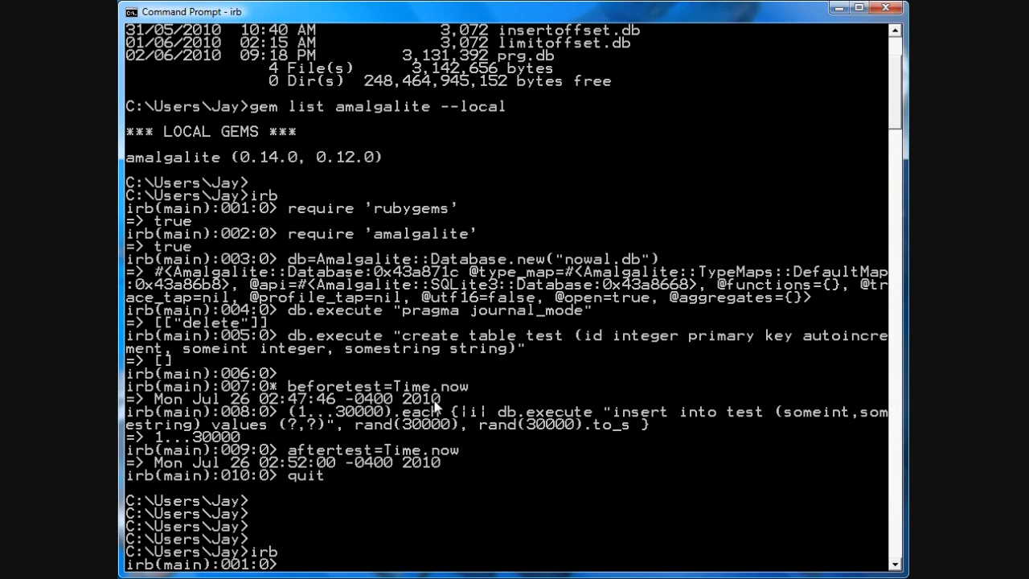
mouse_move(437, 406)
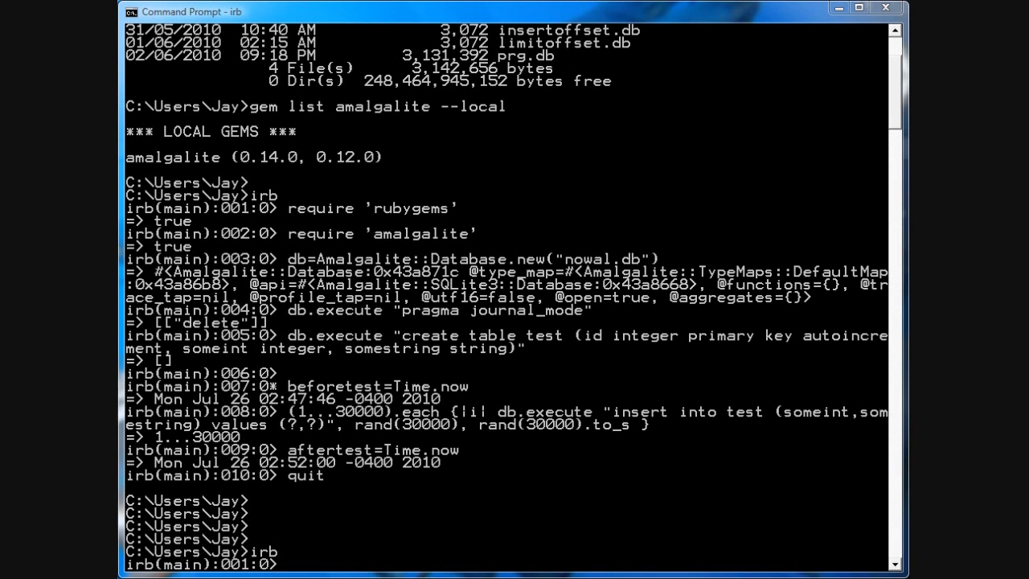
mouse_move(363, 378)
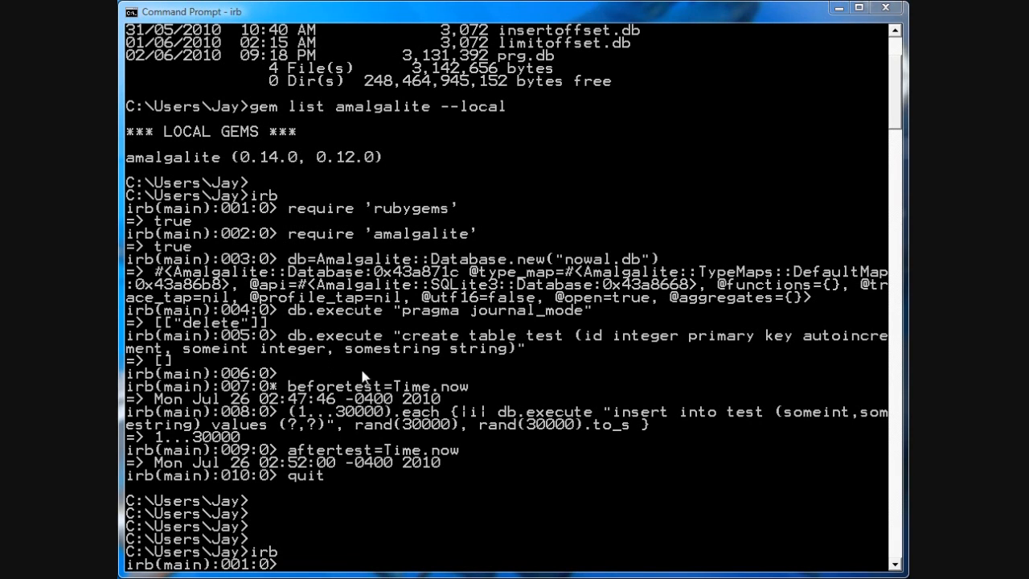
Step: Open wal.db in the new session and query its journal mode, showing delete
click(130, 12)
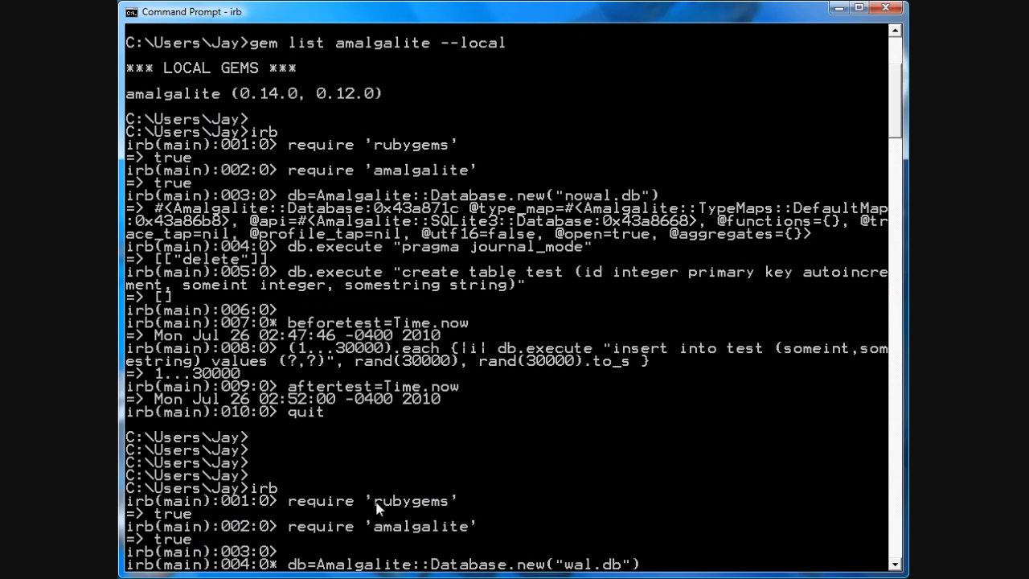
mouse_move(605, 528)
text(db.execute ")
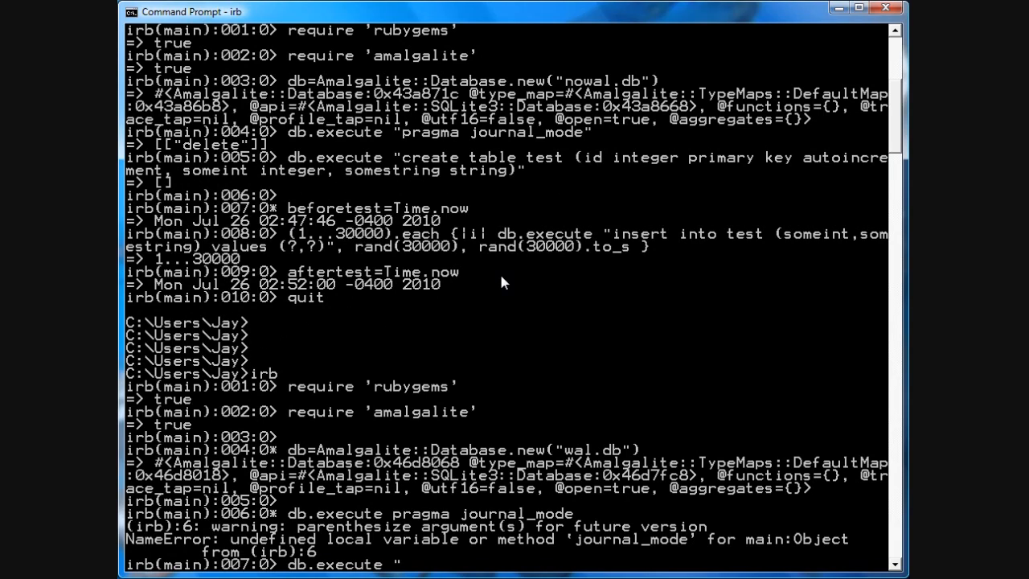
text(pragma journal_mode")
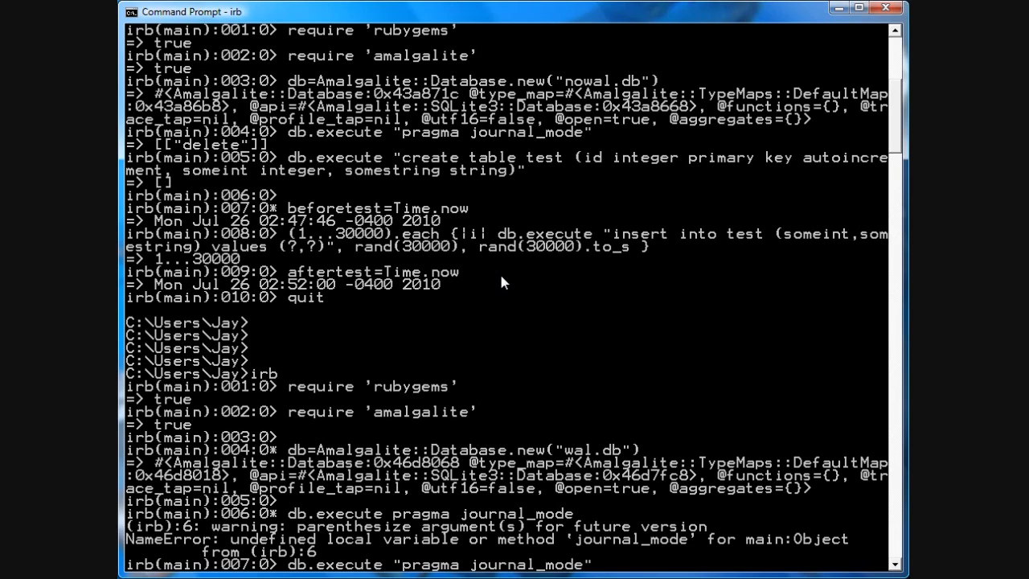
scroll(down, 3)
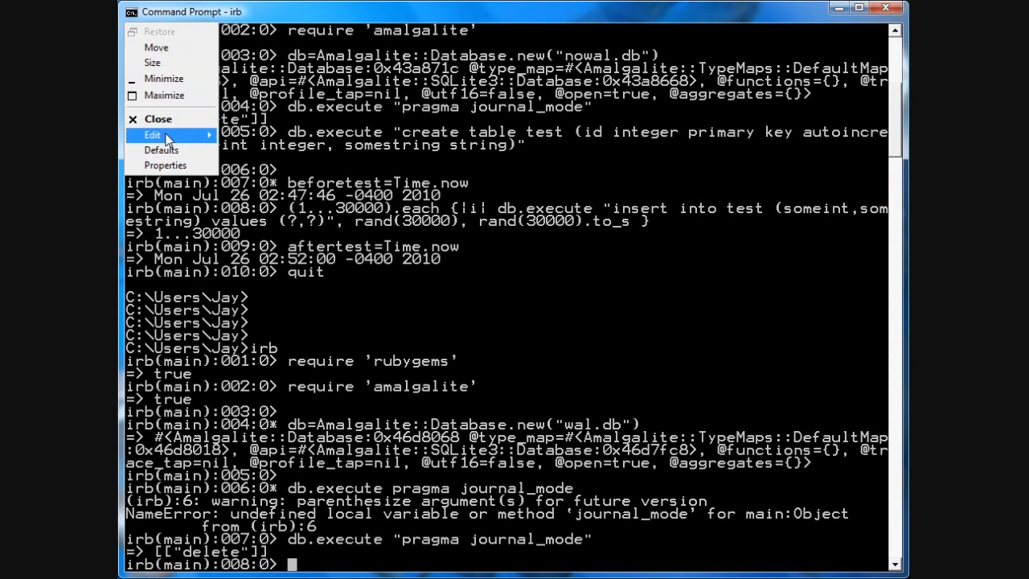
Step: Paste db.execute "pragma journal_mode=WAL" for wal.db, then quit irb
click(152, 135)
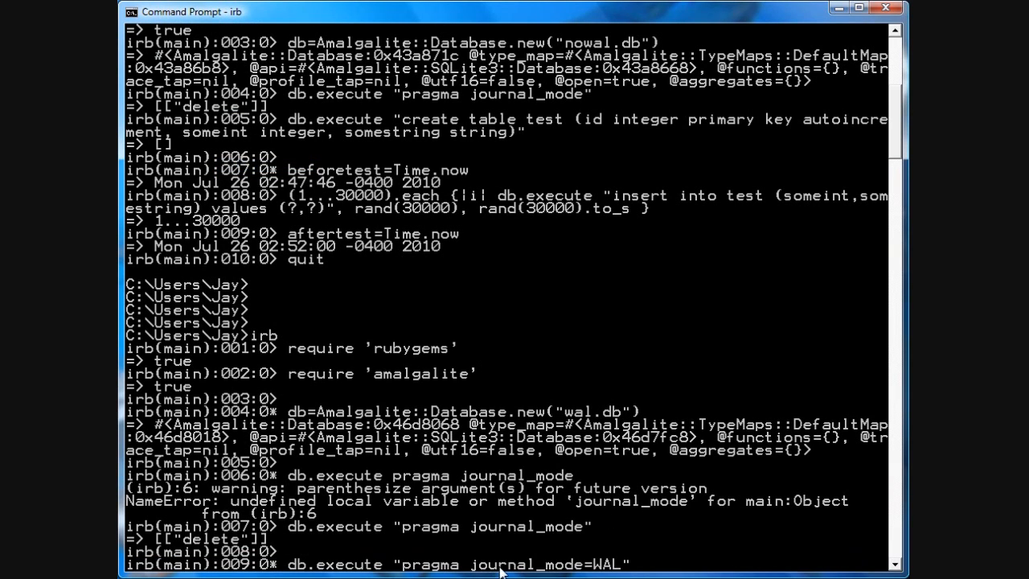
mouse_move(666, 565)
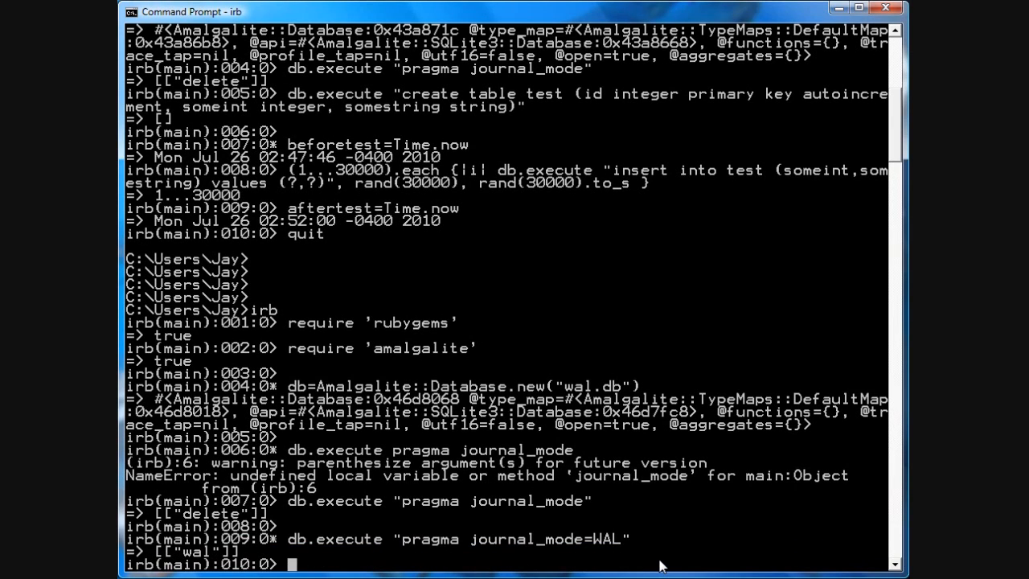
mouse_move(540, 432)
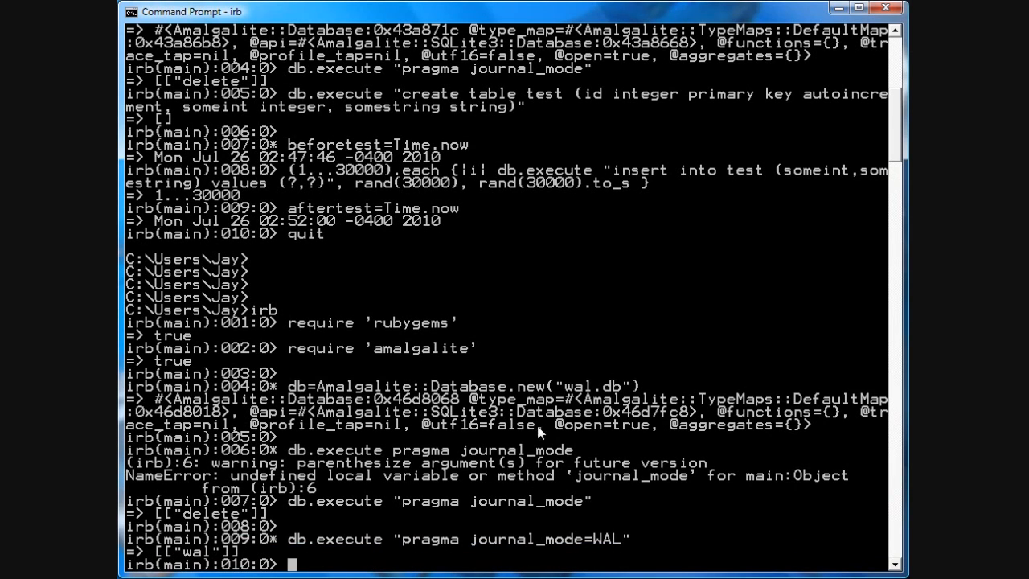
mouse_move(520, 427)
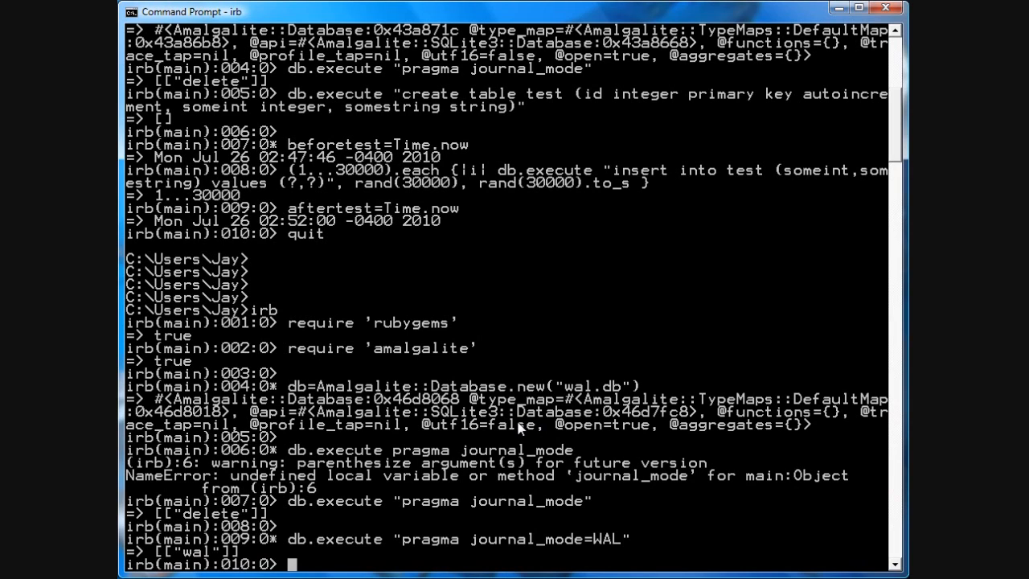
text(quit)
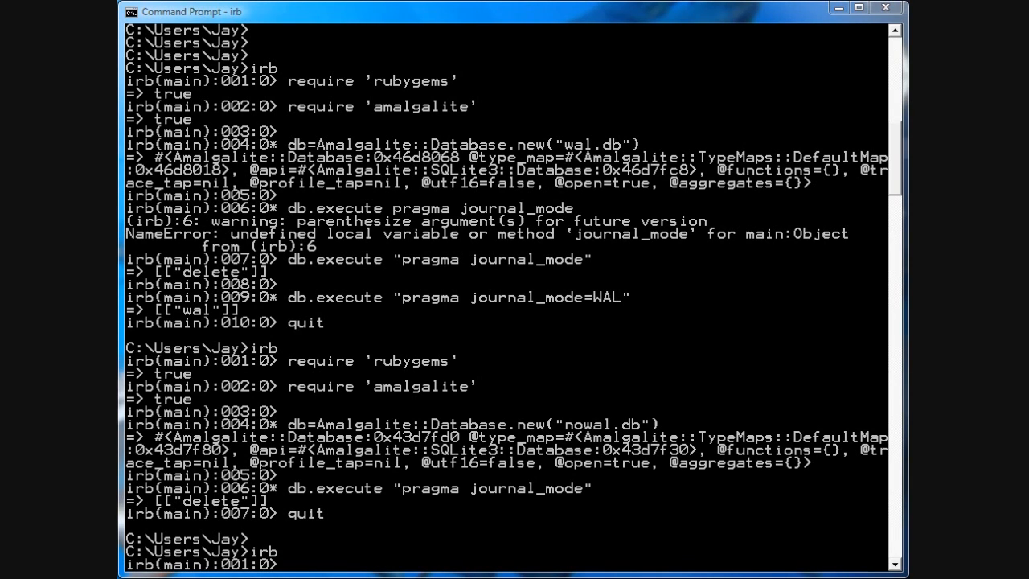
Step: Reopen wal.db and run the journal mode query, which returns [["wal"]]
click(128, 12)
text(require 'rubygems')
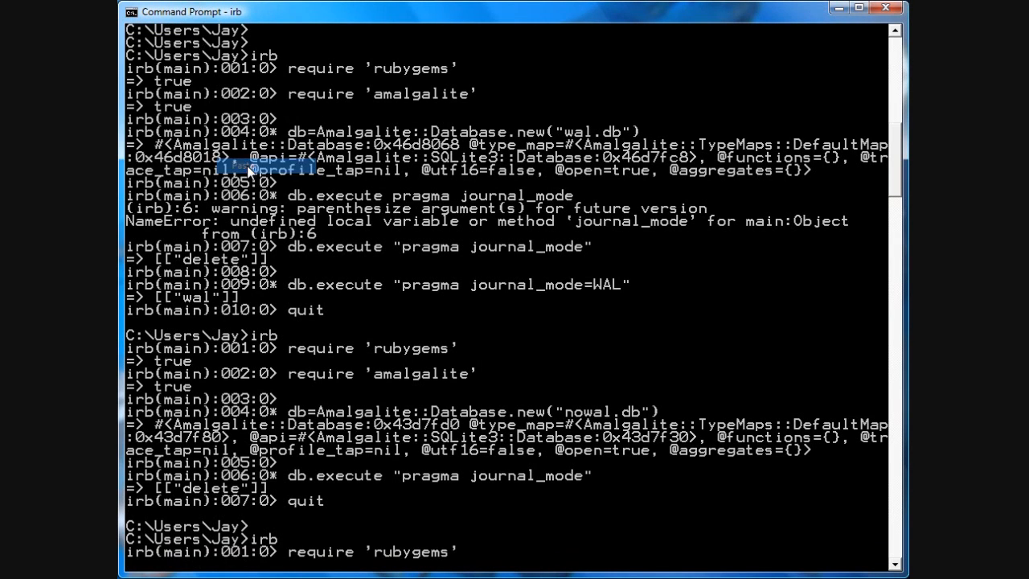
scroll(down, 3)
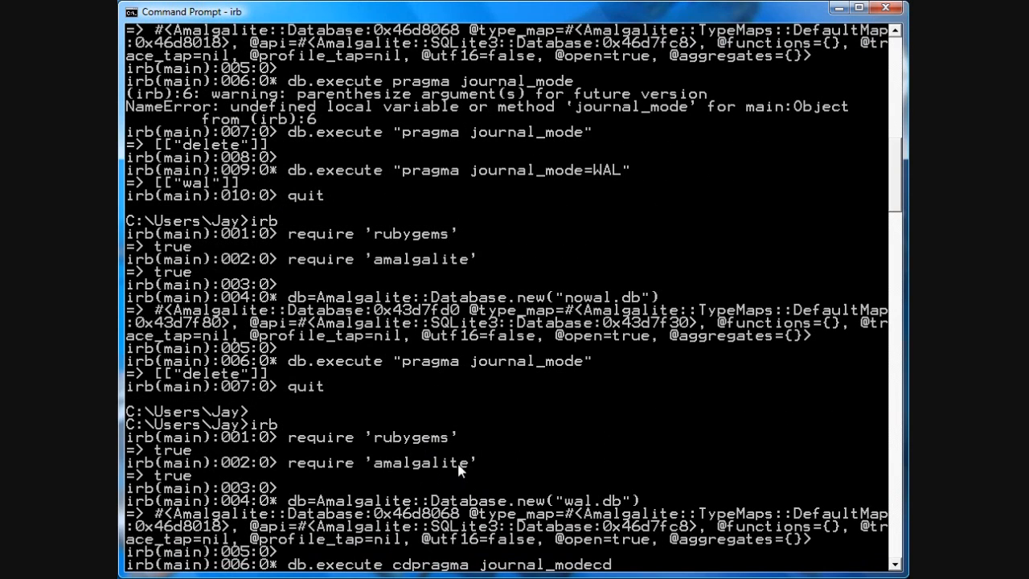
mouse_move(648, 479)
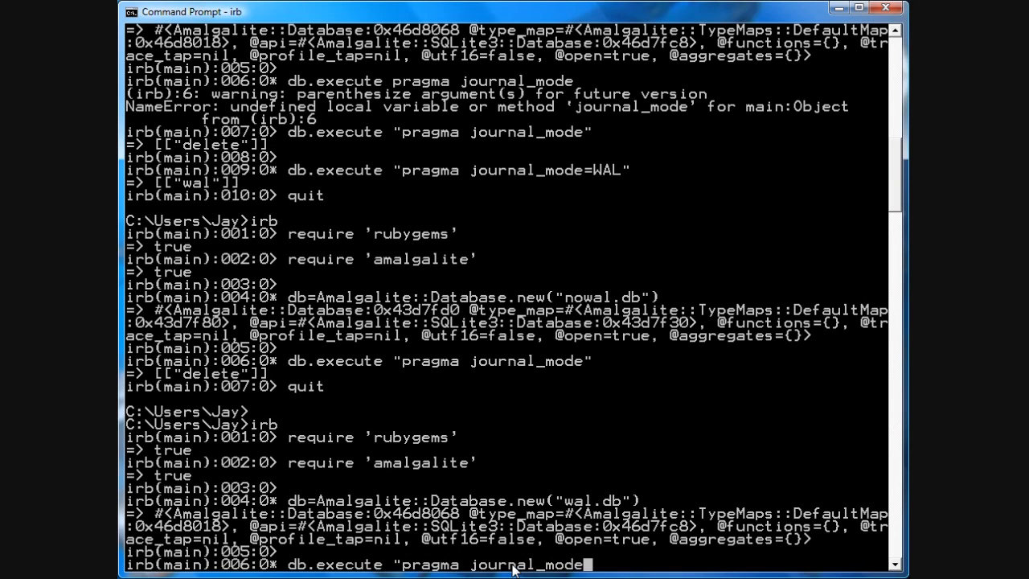
text(")
key(enter)
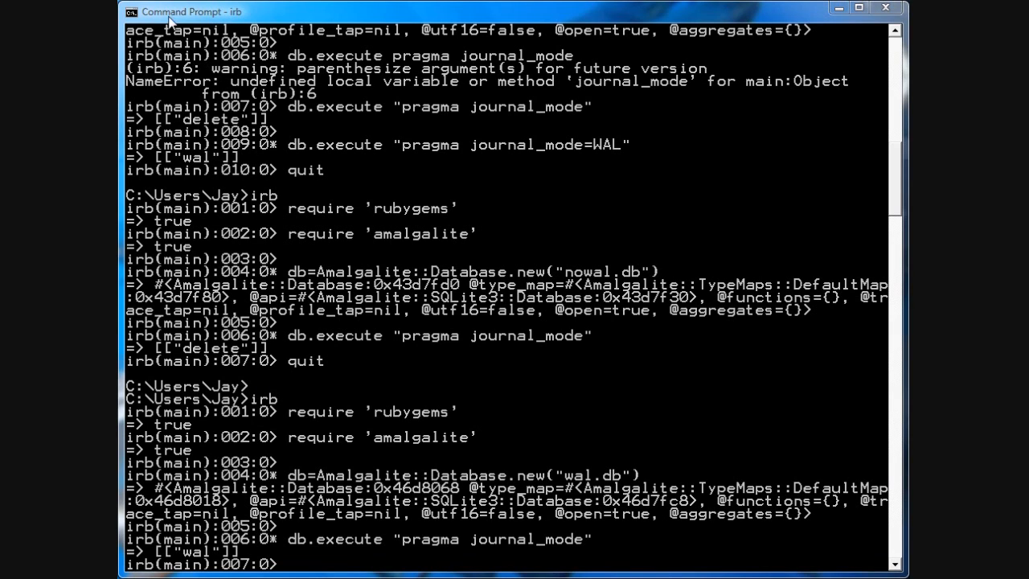
Step: Paste the create-table, Time.now and 30,000-row insert loop commands into irb for wal.db
click(131, 11)
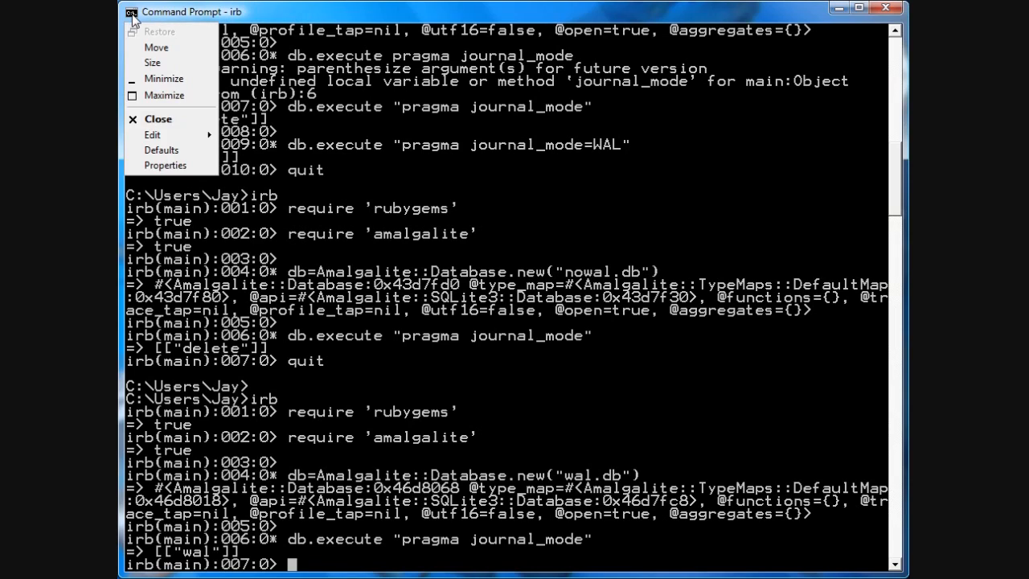
click(152, 135)
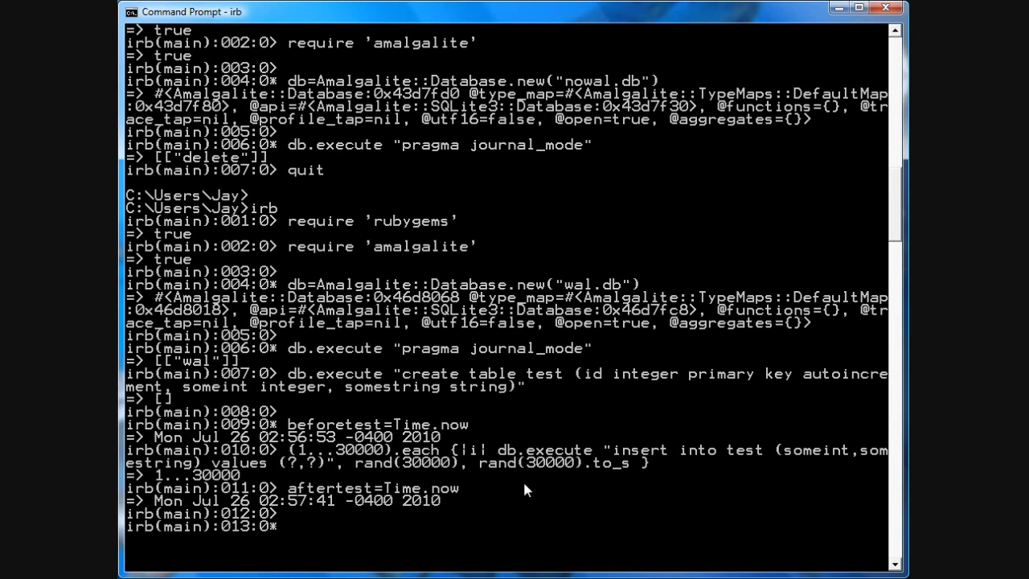
mouse_move(320, 454)
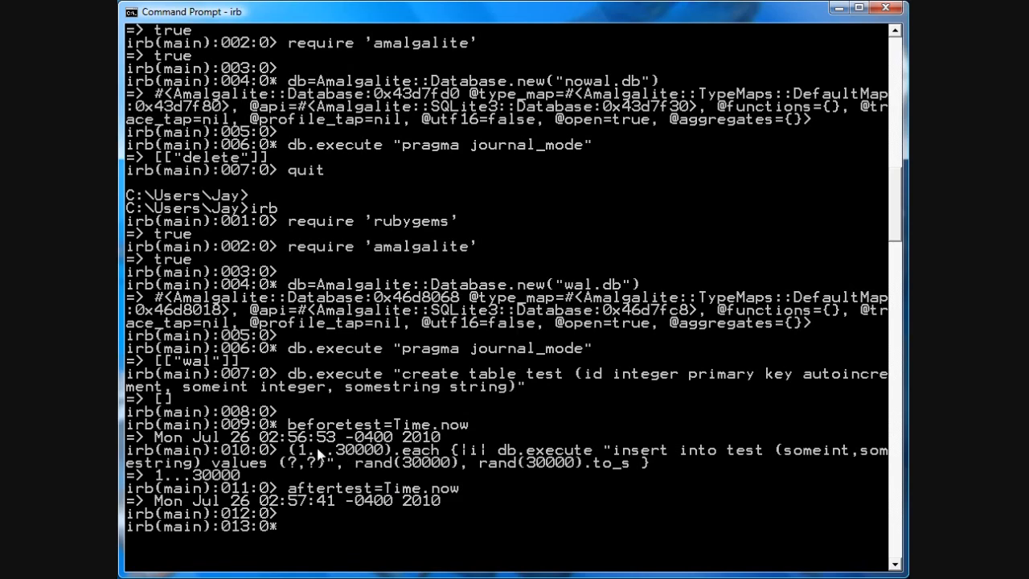
mouse_move(298, 508)
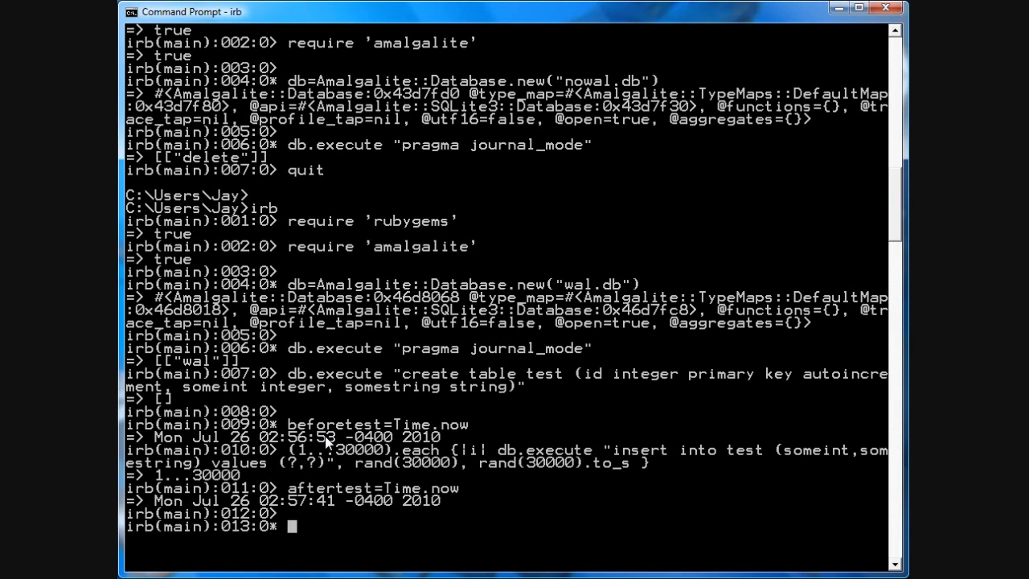
mouse_move(328, 440)
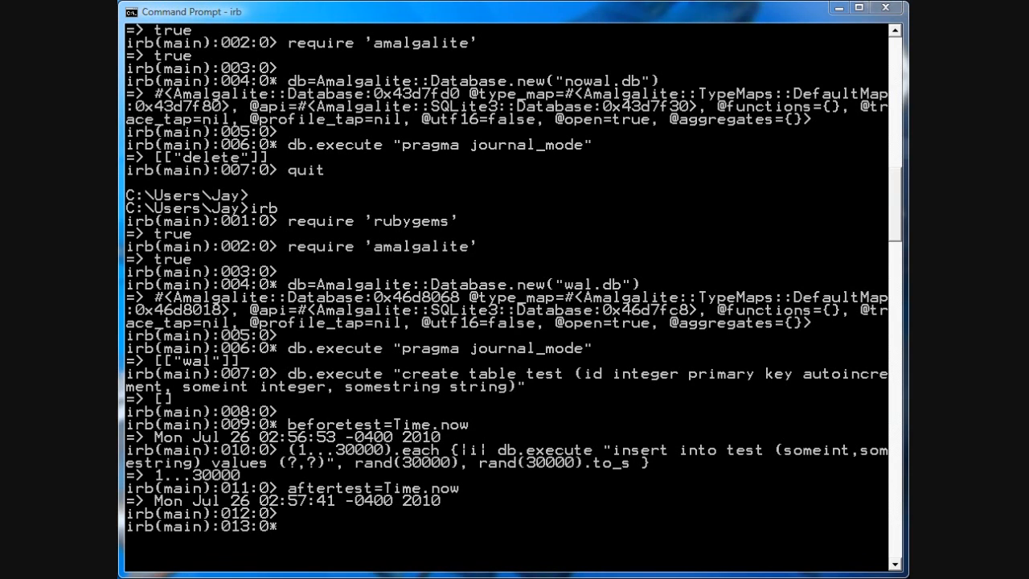
mouse_move(315, 486)
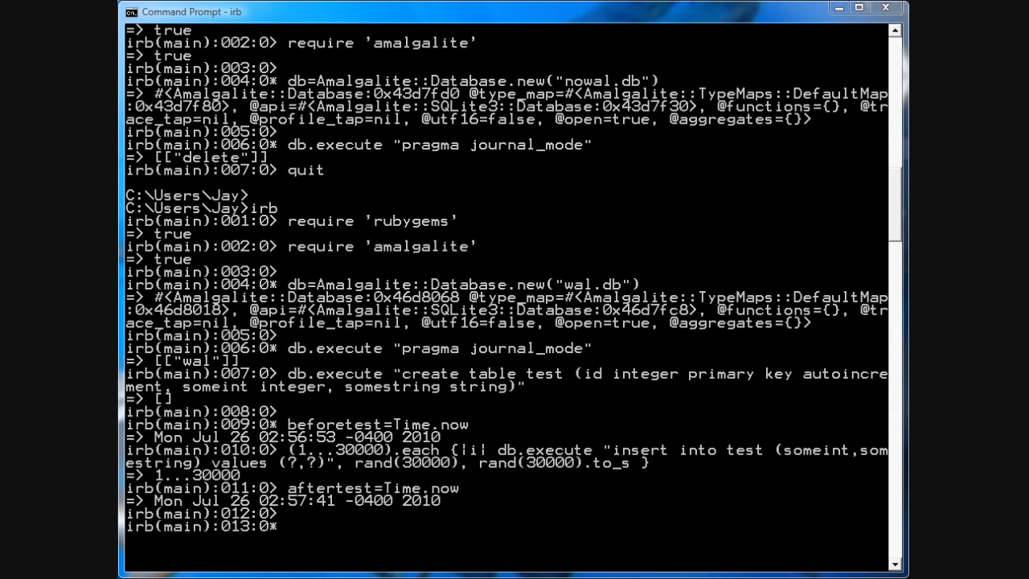
mouse_move(391, 394)
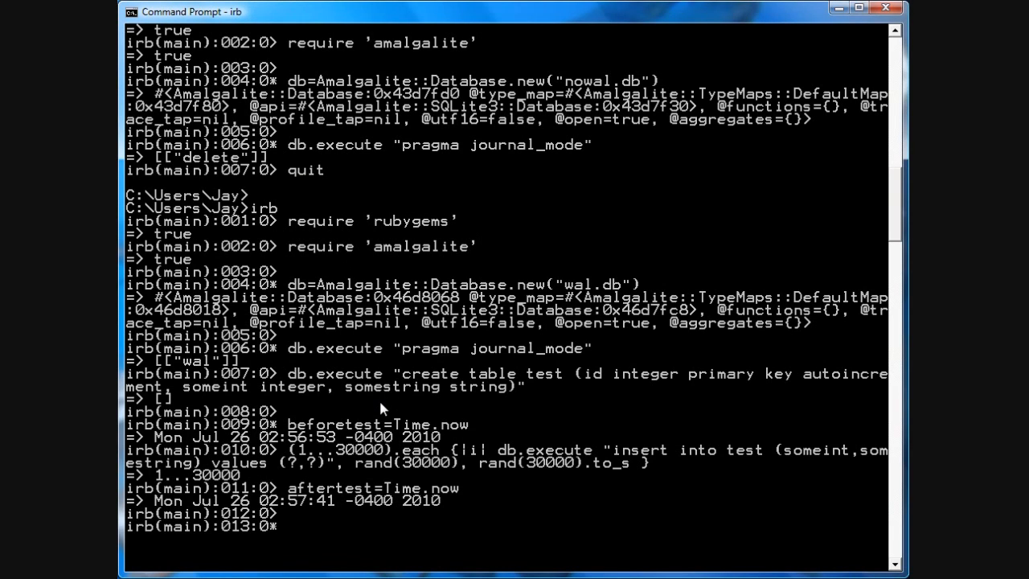
text(www.sqlite)
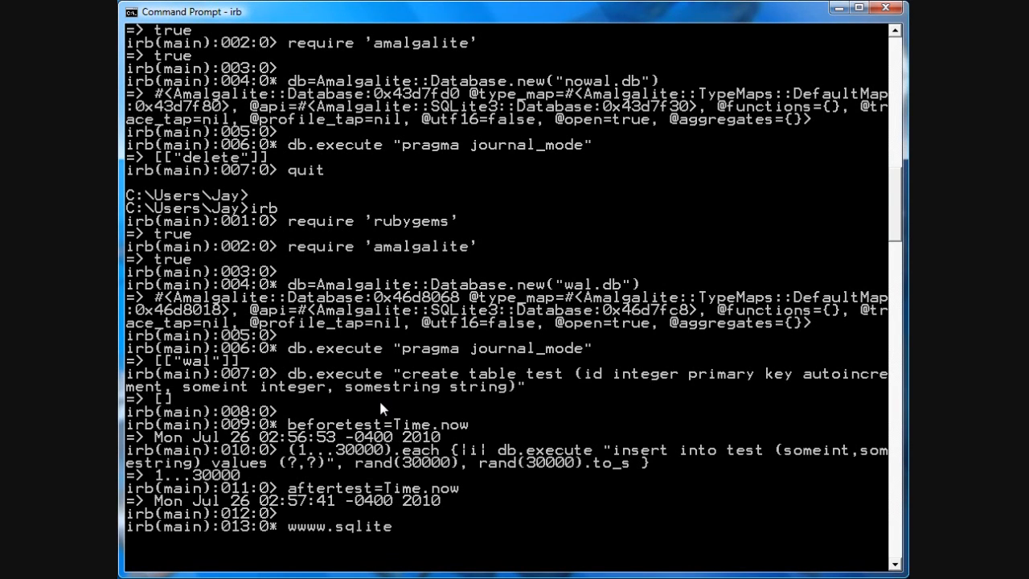
text(.org/)
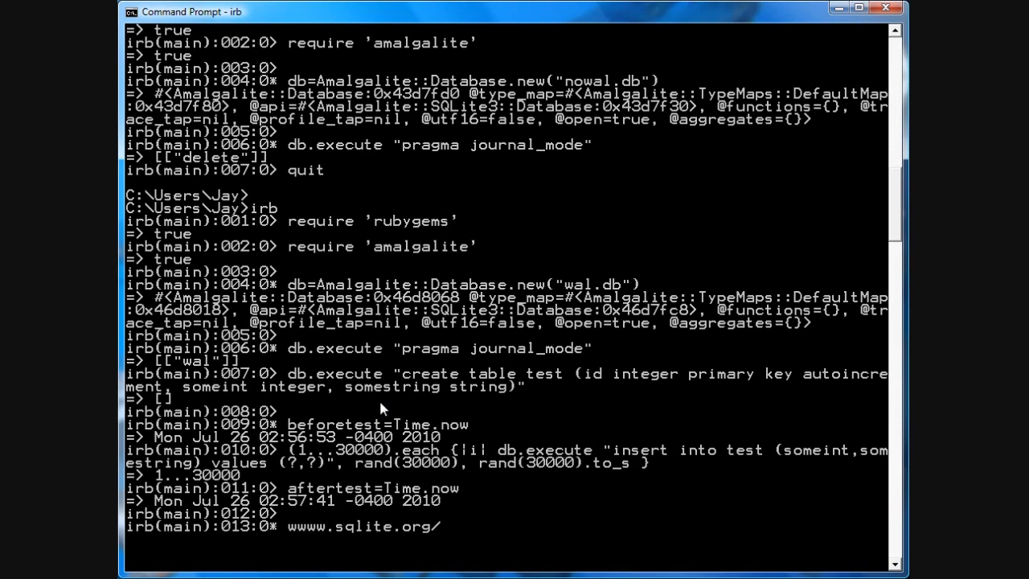
text(wal.htm)
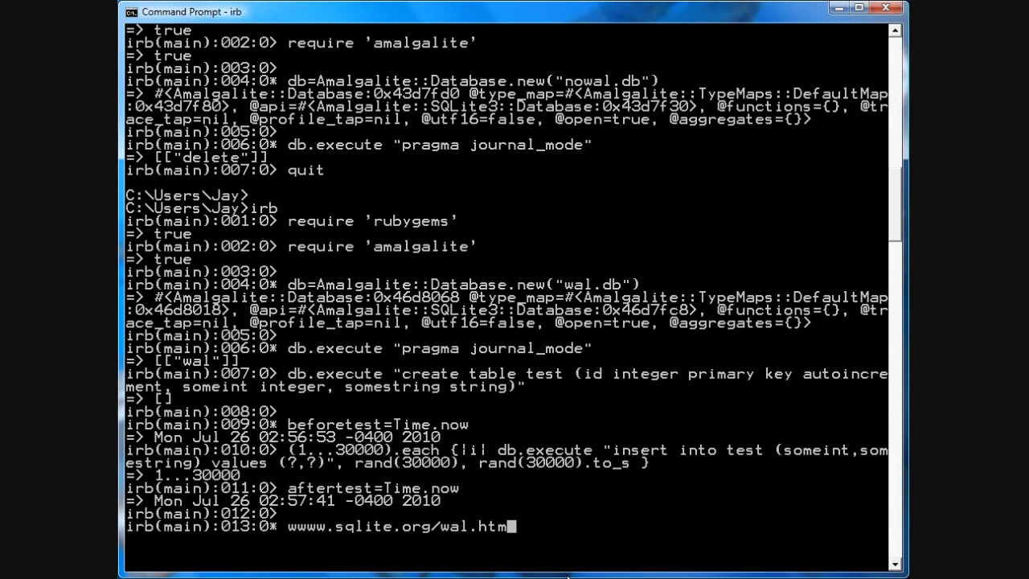
text(l)
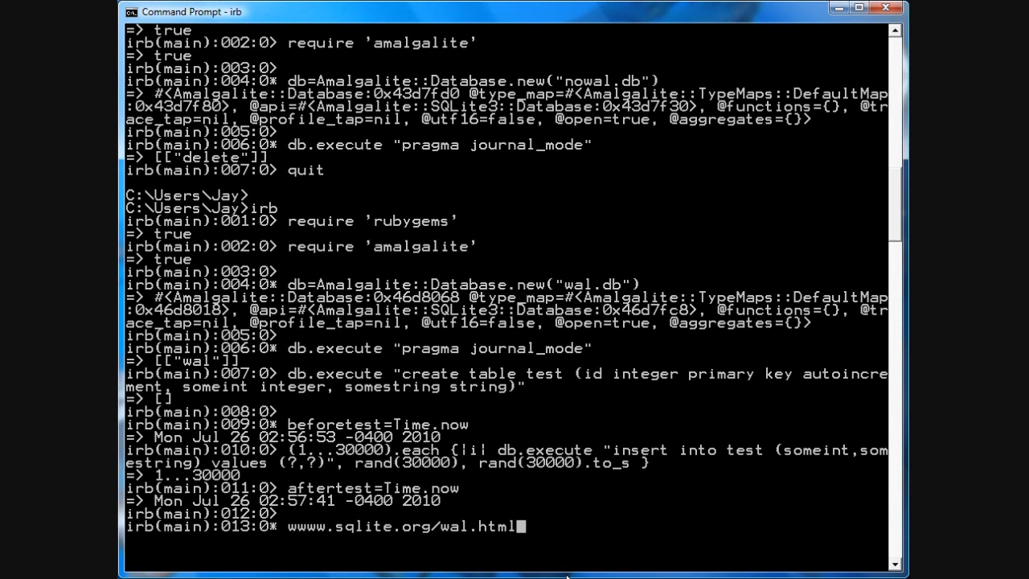